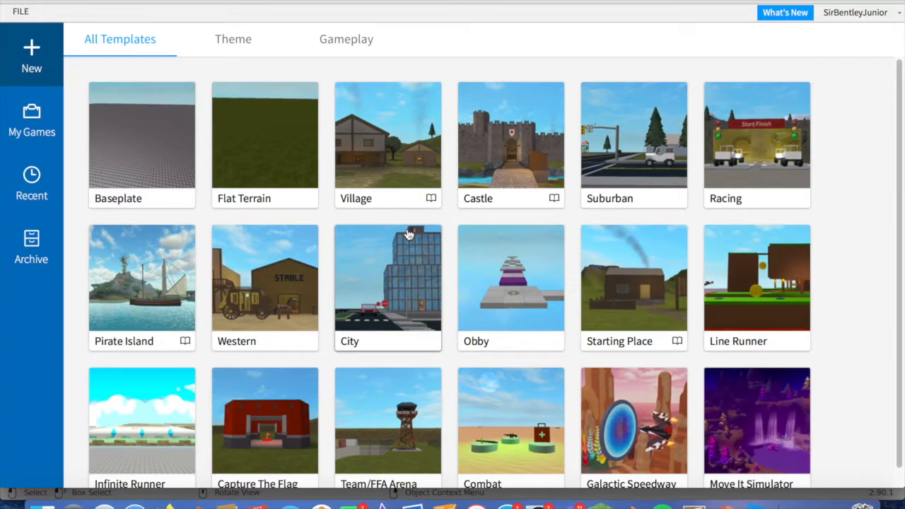
pyautogui.moveTo(163, 164)
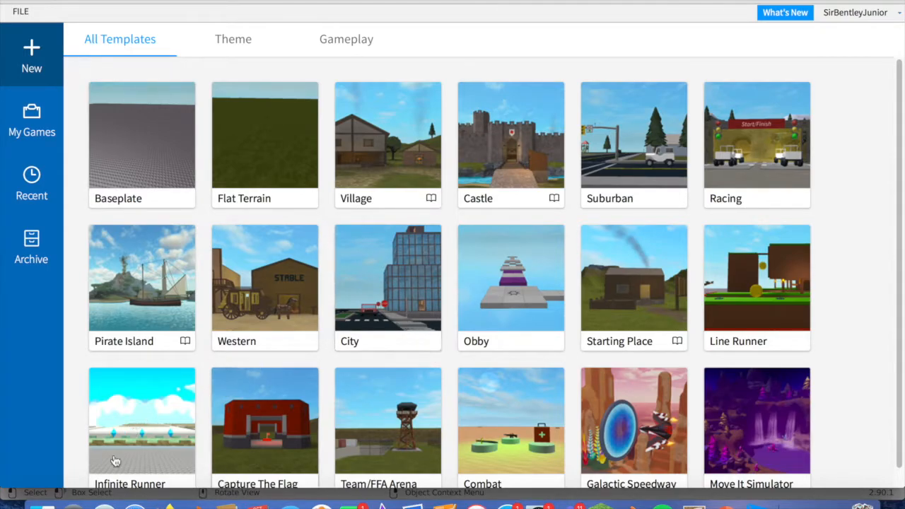
pyautogui.moveTo(156, 315)
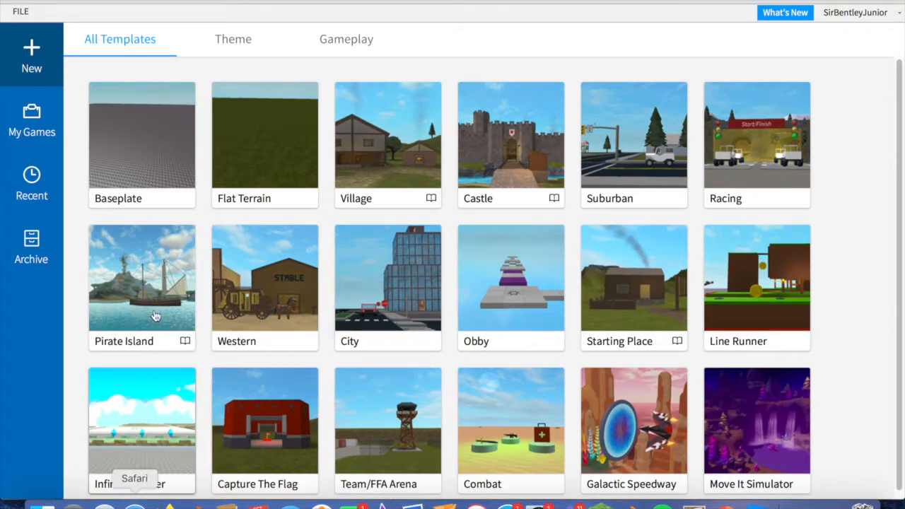
pyautogui.moveTo(388, 280)
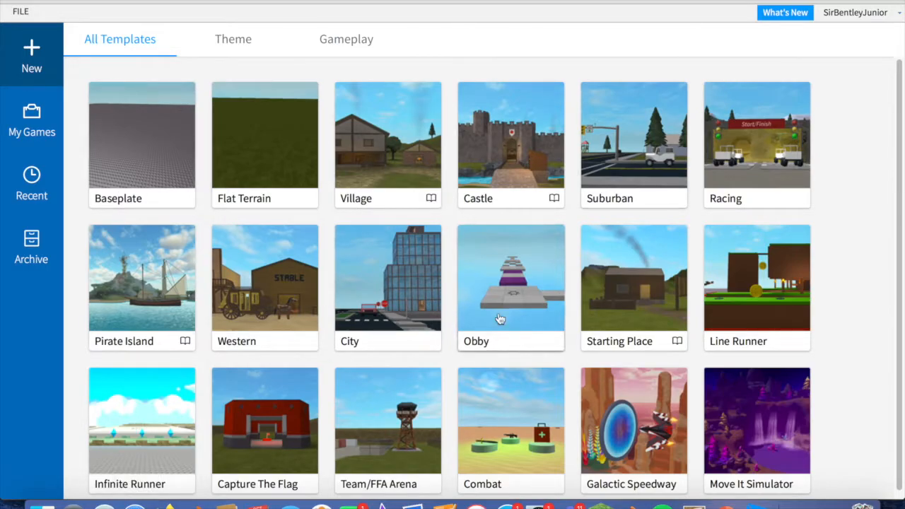
pyautogui.moveTo(767, 109)
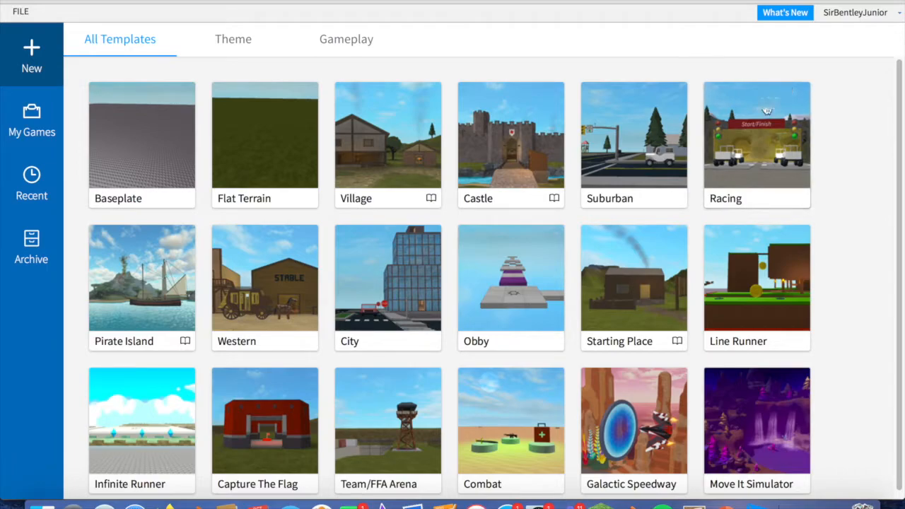
pyautogui.moveTo(296, 15)
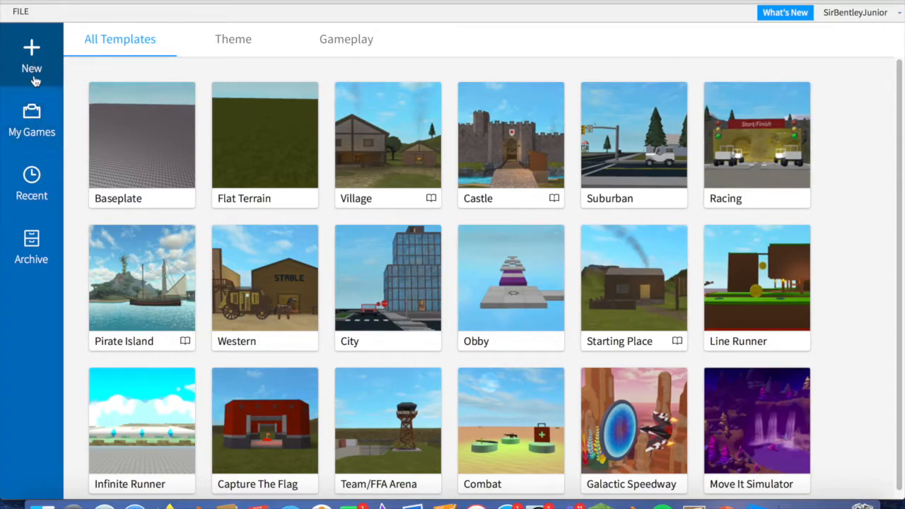
pyautogui.moveTo(50, 68)
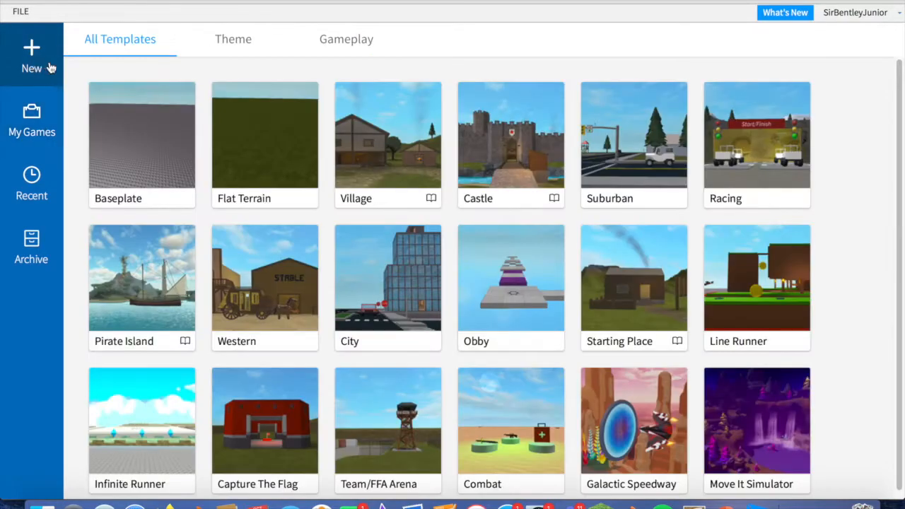
pyautogui.moveTo(31, 120)
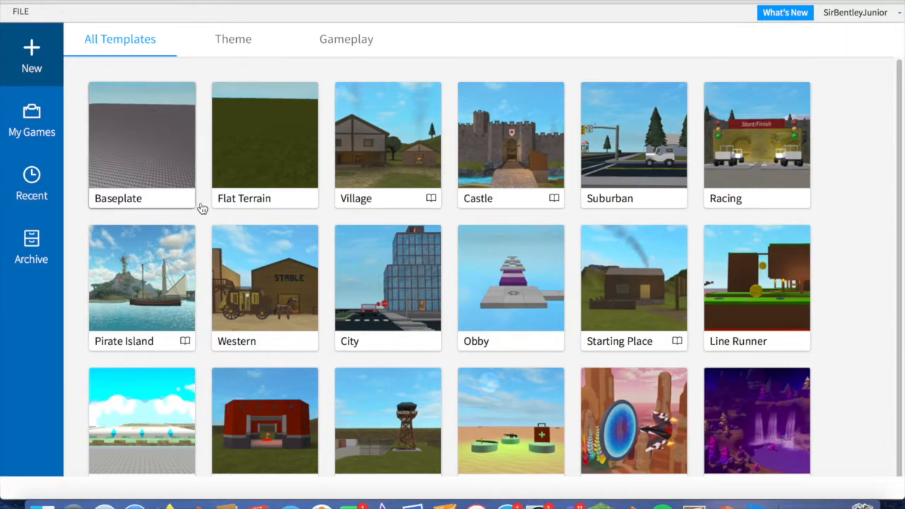
# Step: Start a new Baseplate place and check which plugins are installed
pyautogui.click(141, 136)
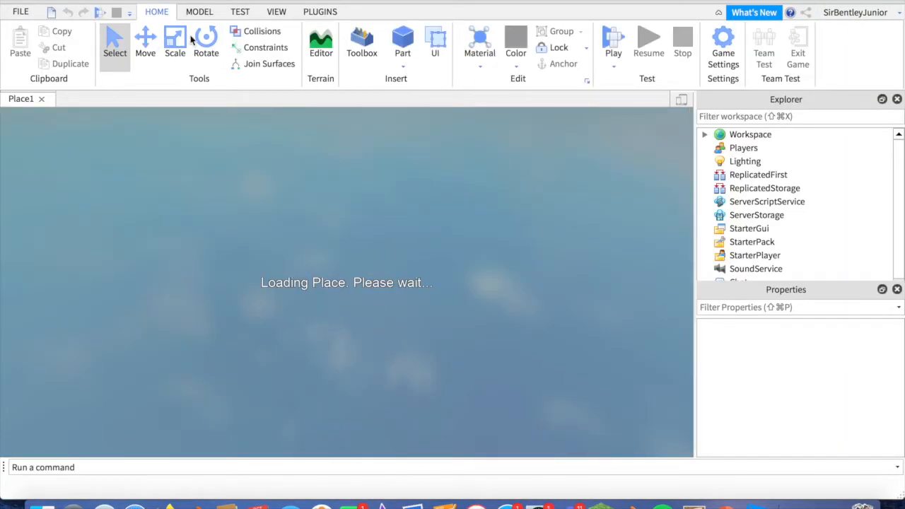
pyautogui.moveTo(476, 306)
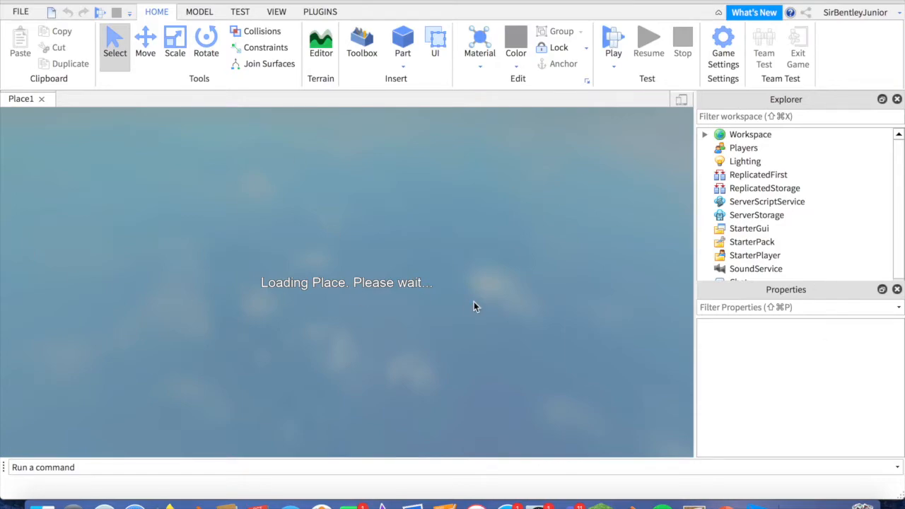
pyautogui.click(320, 43)
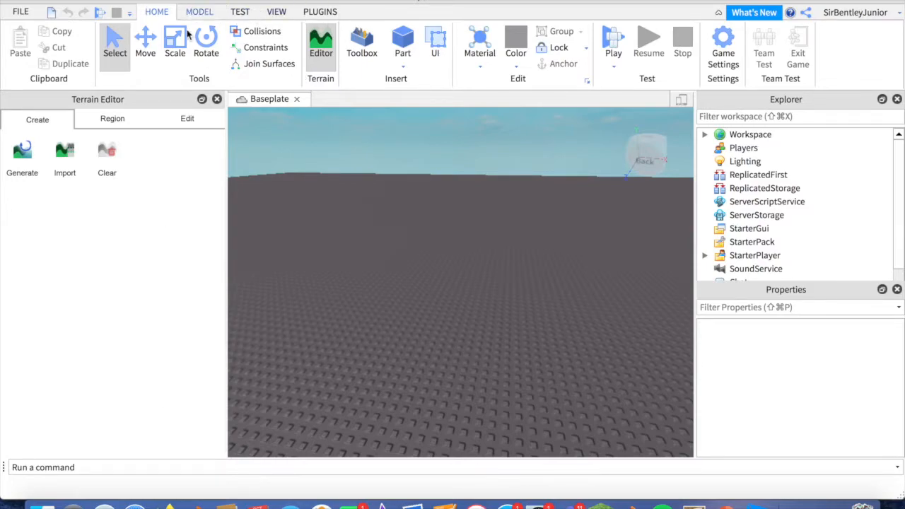
pyautogui.moveTo(319, 11)
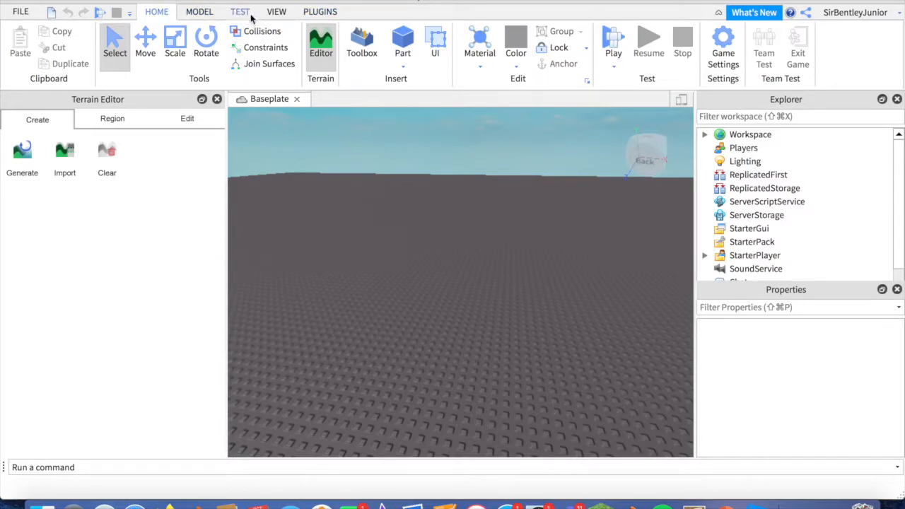
pyautogui.moveTo(346, 9)
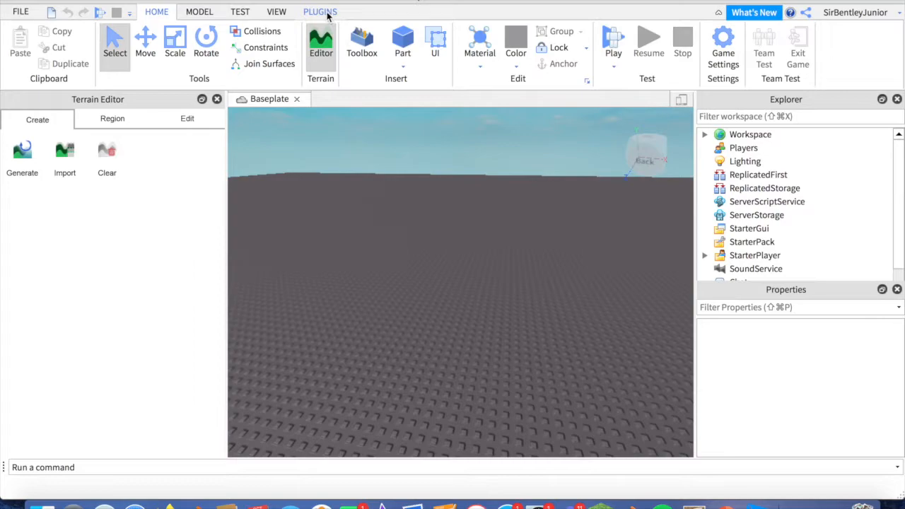
pyautogui.click(320, 12)
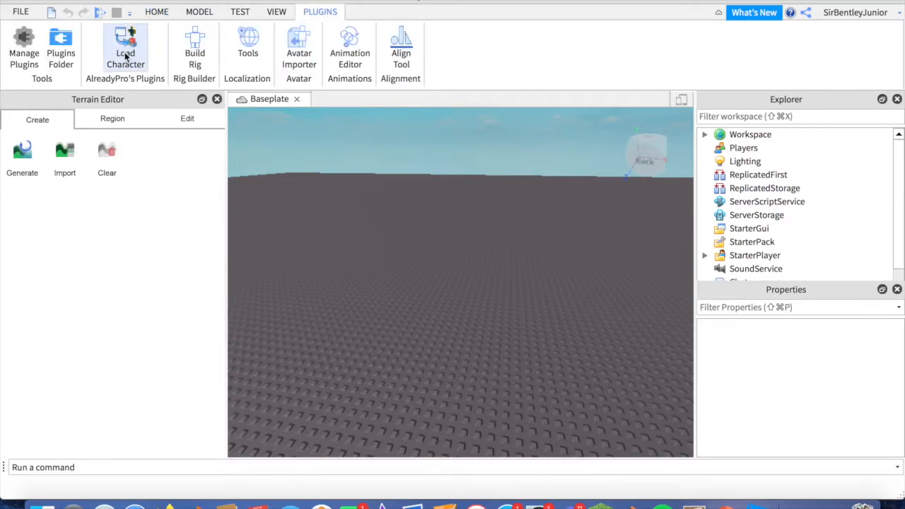
pyautogui.moveTo(125, 49)
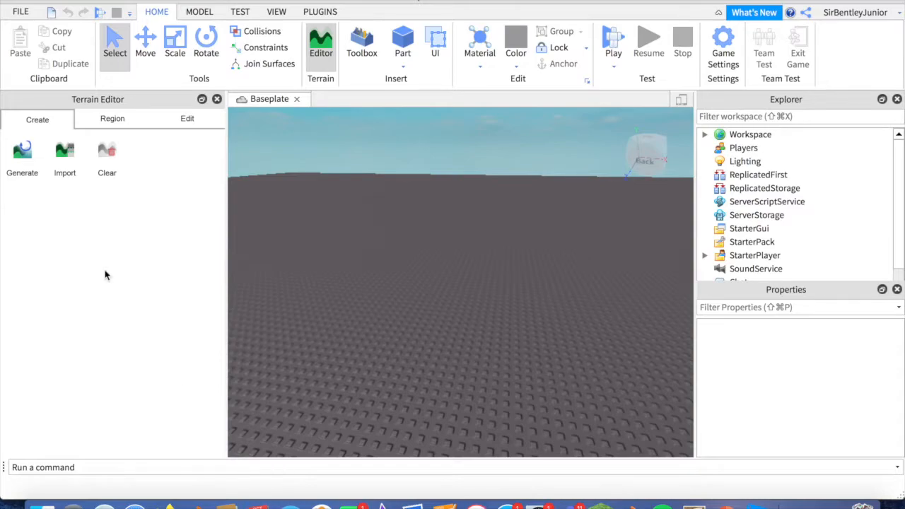
# Step: Search the Toolbox's Plugins category for 'load character plugin'
pyautogui.click(361, 43)
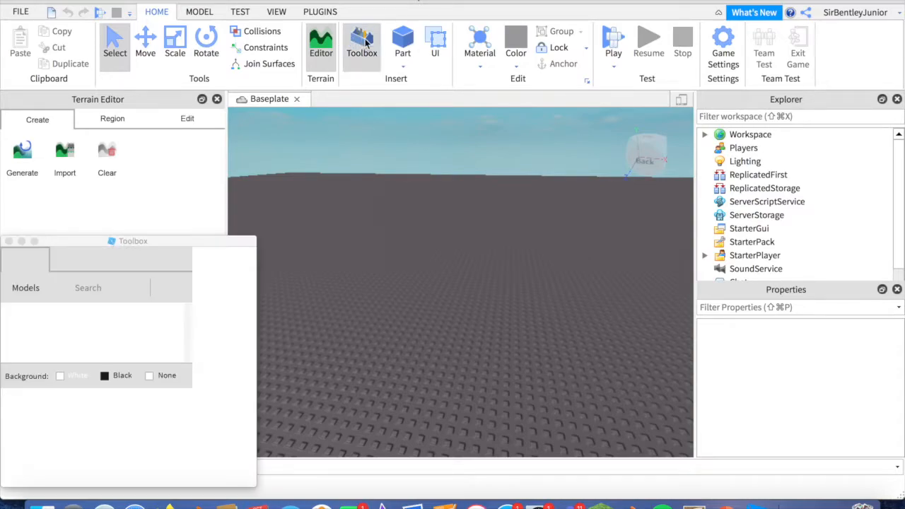
pyautogui.click(361, 42)
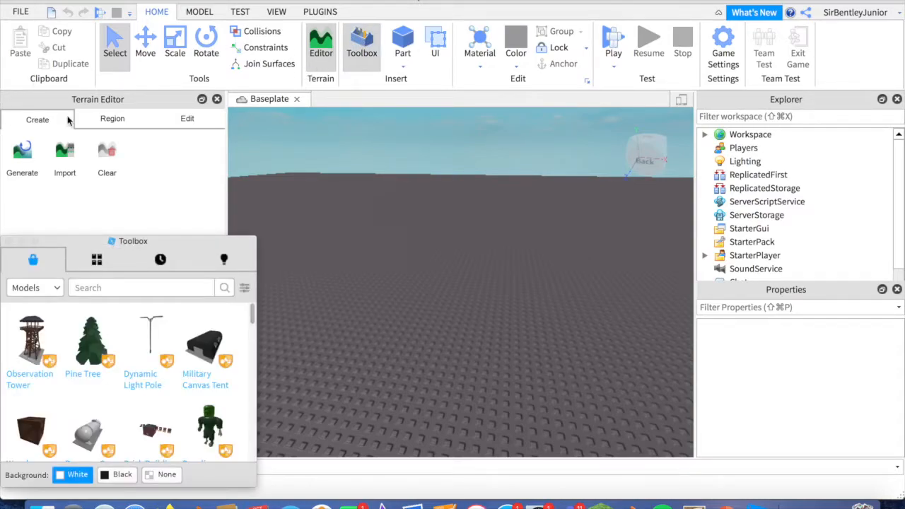
pyautogui.moveTo(354, 20)
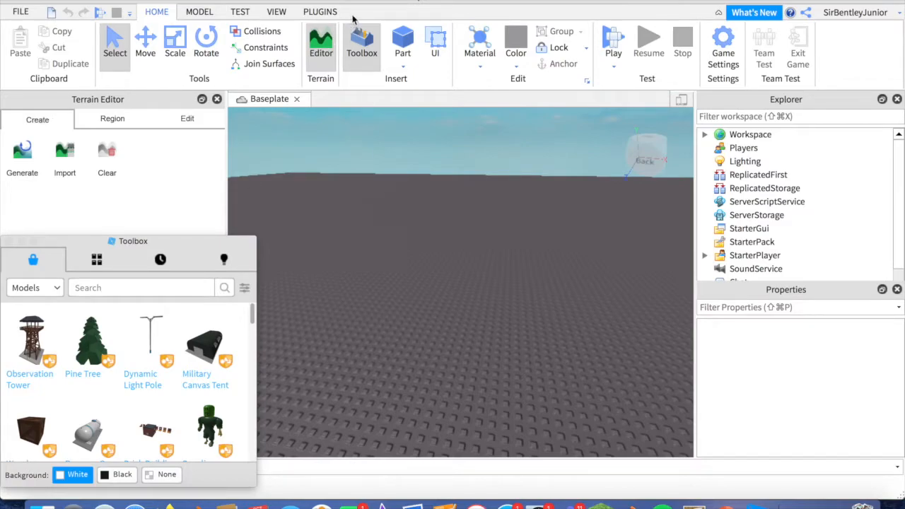
pyautogui.moveTo(346, 99)
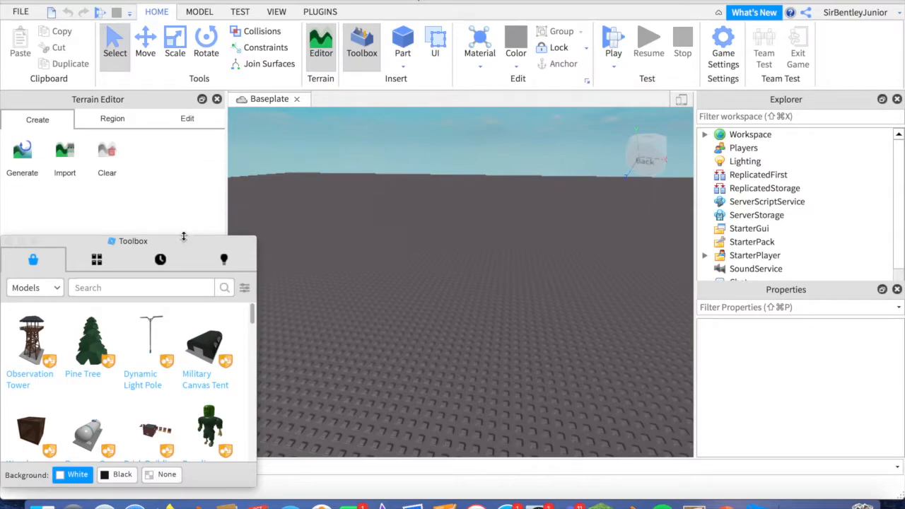
pyautogui.moveTo(92, 340)
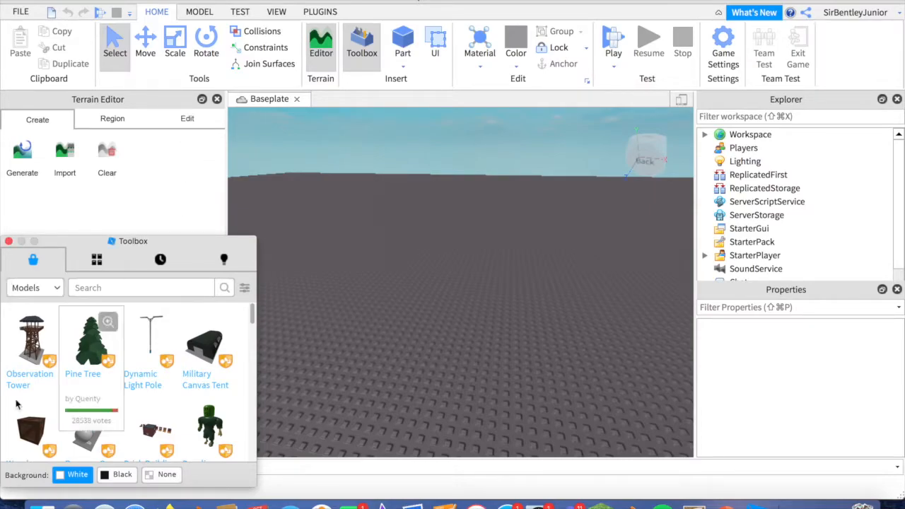
pyautogui.click(32, 287)
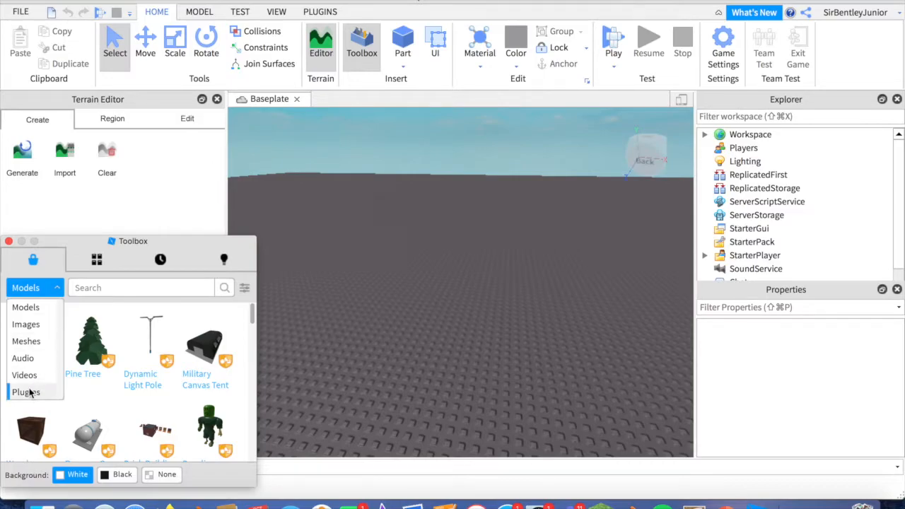
pyautogui.click(26, 392)
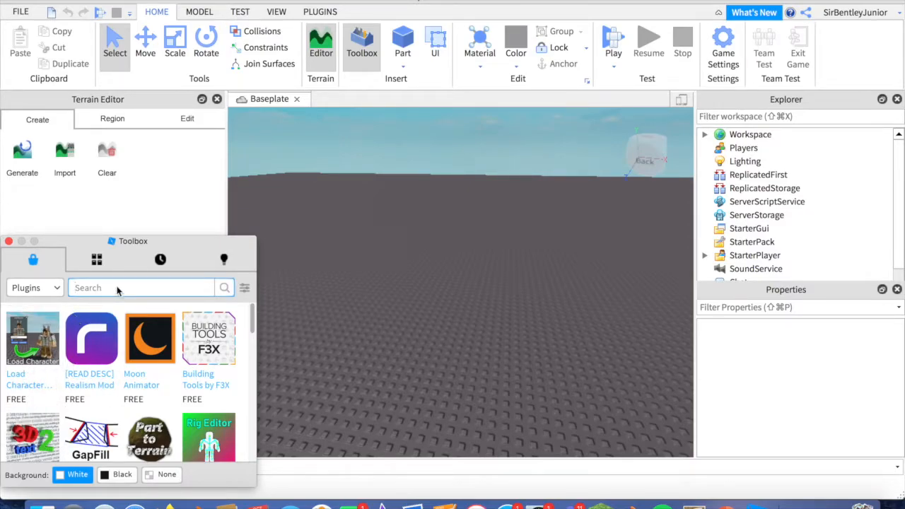
pyautogui.write('load')
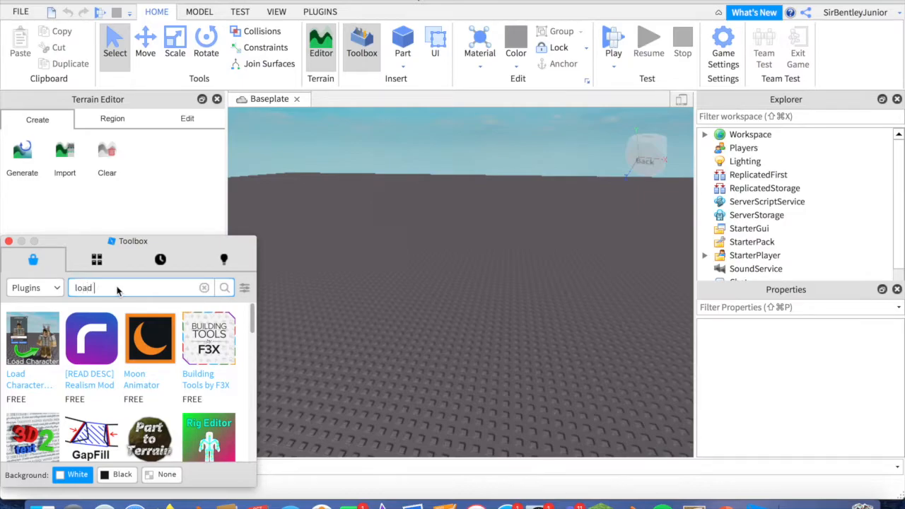
pyautogui.write('char')
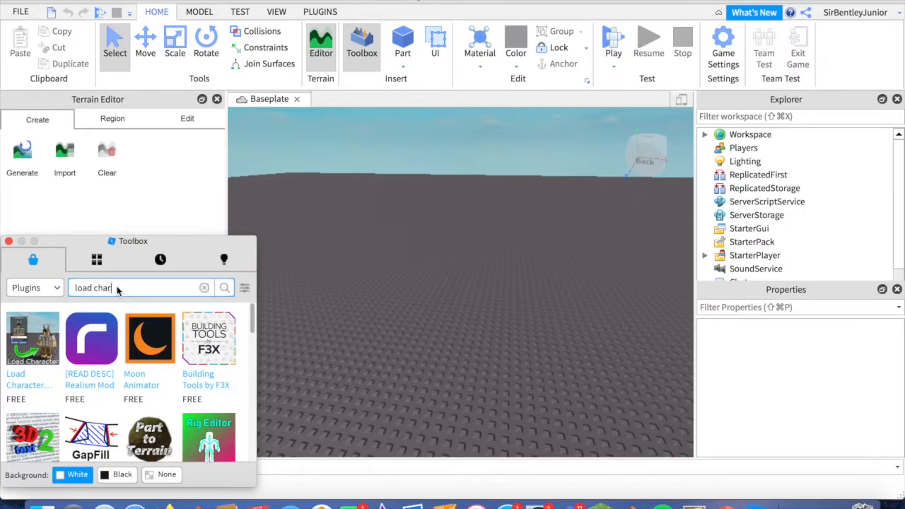
pyautogui.write('load character plugin')
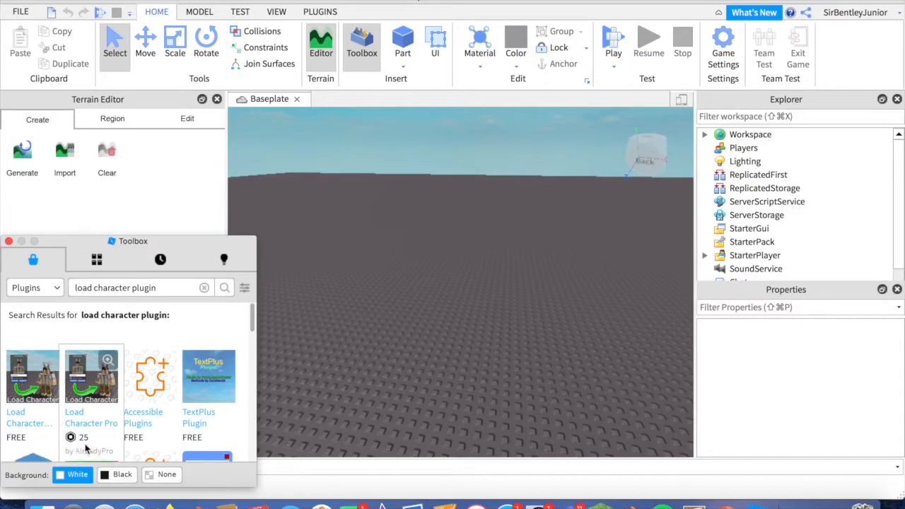
pyautogui.moveTo(129, 394)
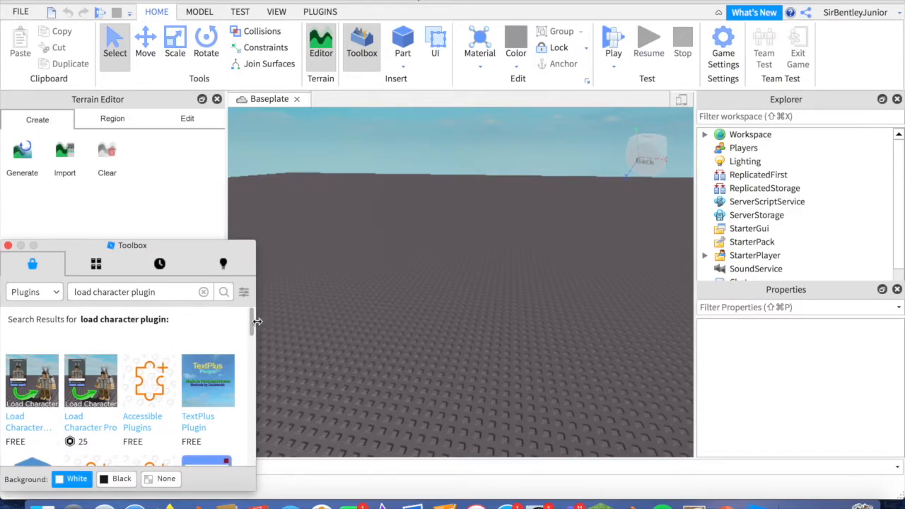
pyautogui.moveTo(32, 382)
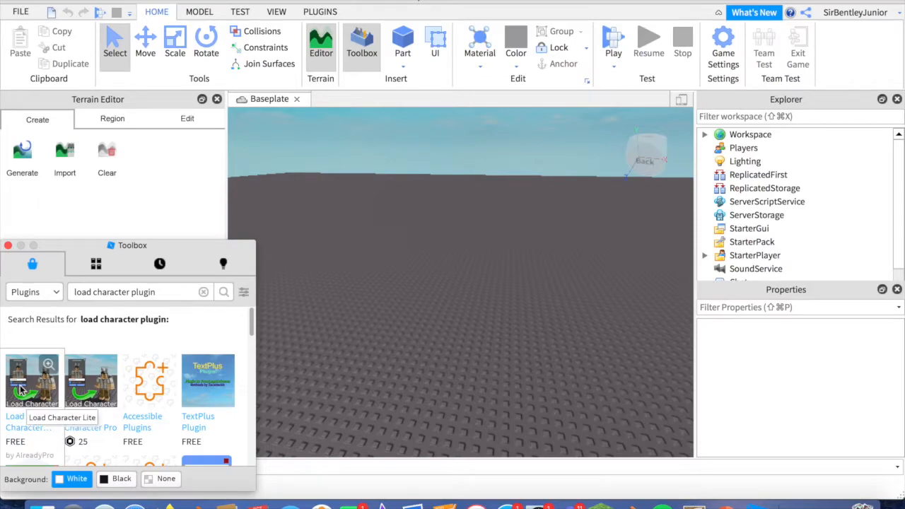
# Step: View the Load Character Lite plugin details, then close them and the Toolbox
pyautogui.click(32, 381)
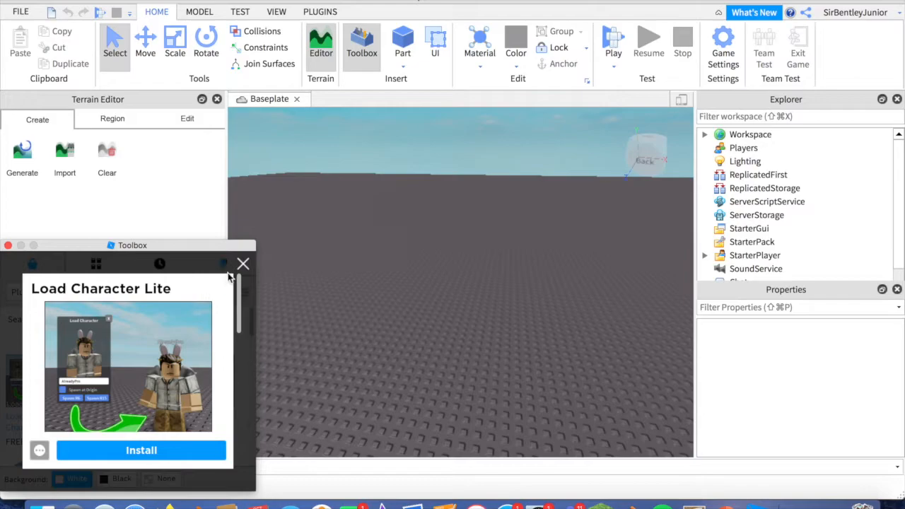
pyautogui.click(244, 263)
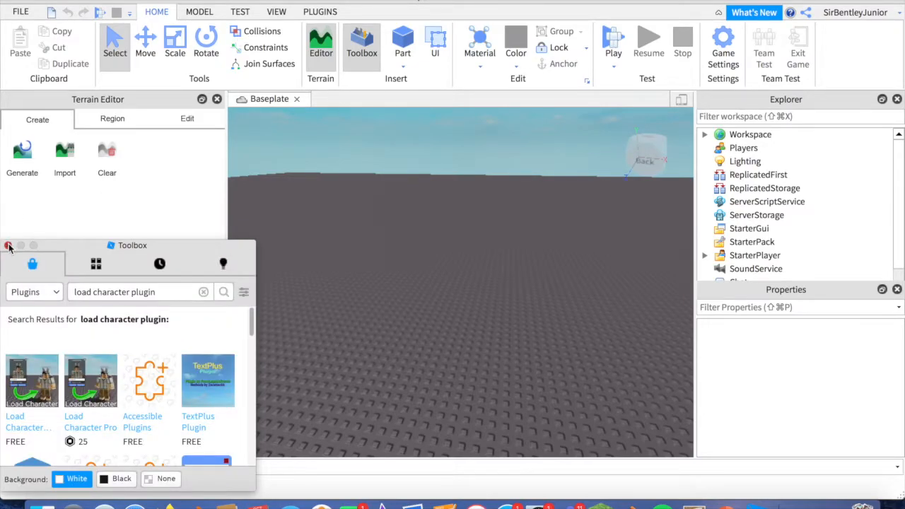
pyautogui.click(320, 12)
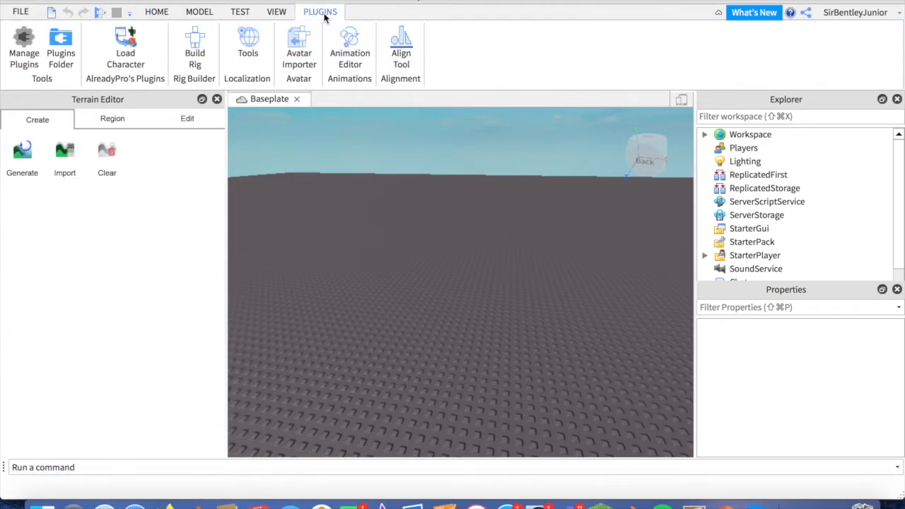
# Step: Load your own avatar in the Load Character plugin, keeping Spawn at Origin enabled
pyautogui.click(125, 50)
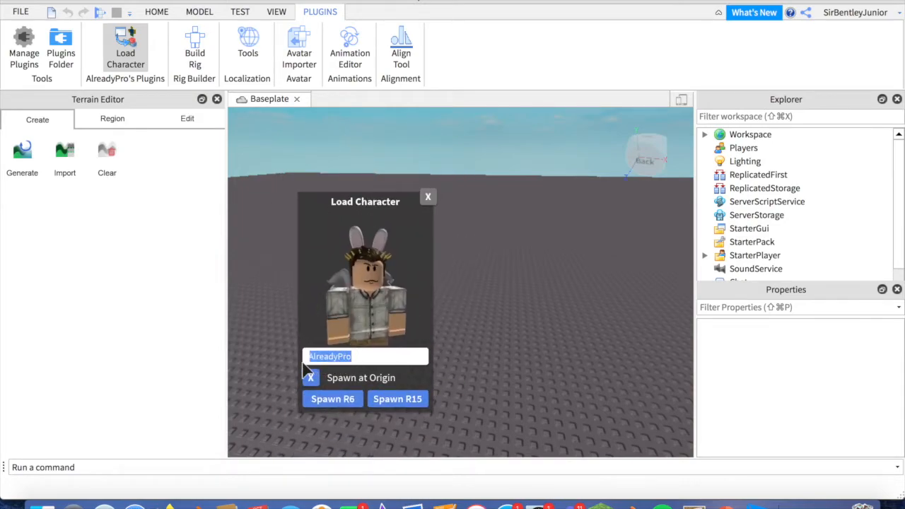
pyautogui.write('SirBentleyJunior')
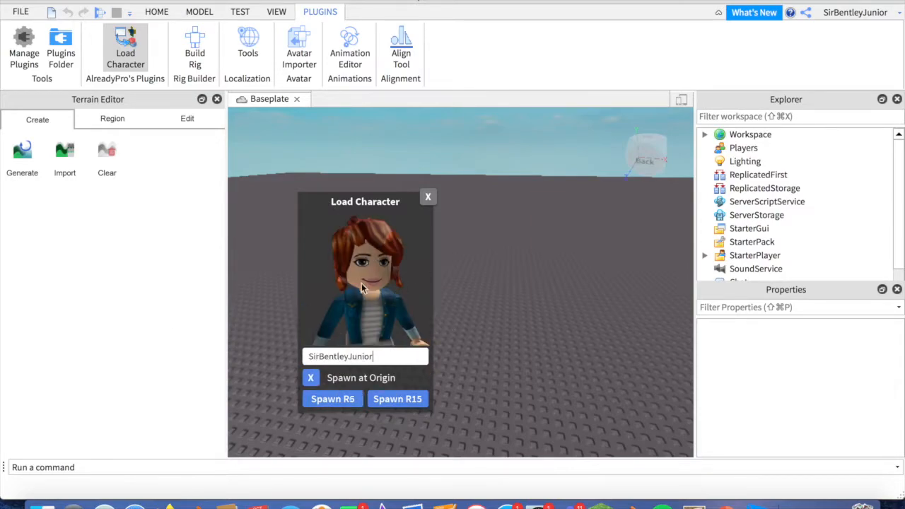
pyautogui.moveTo(343, 383)
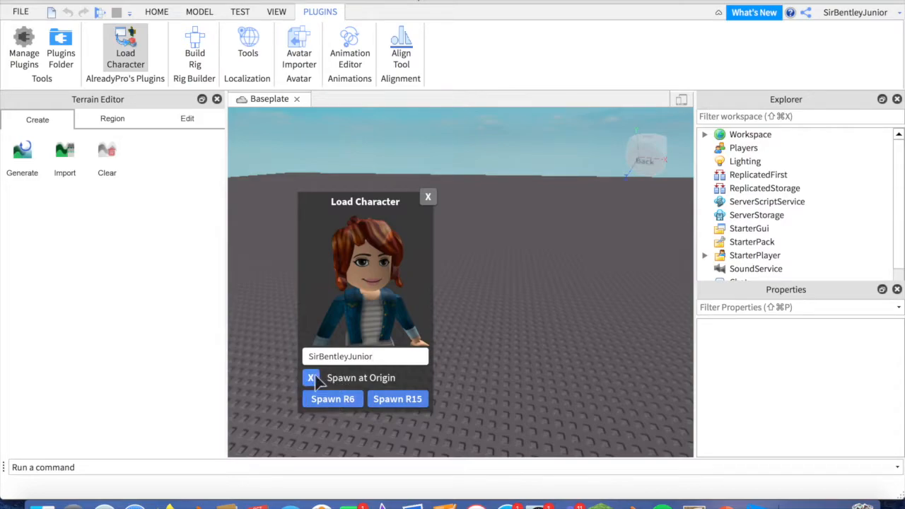
pyautogui.click(311, 377)
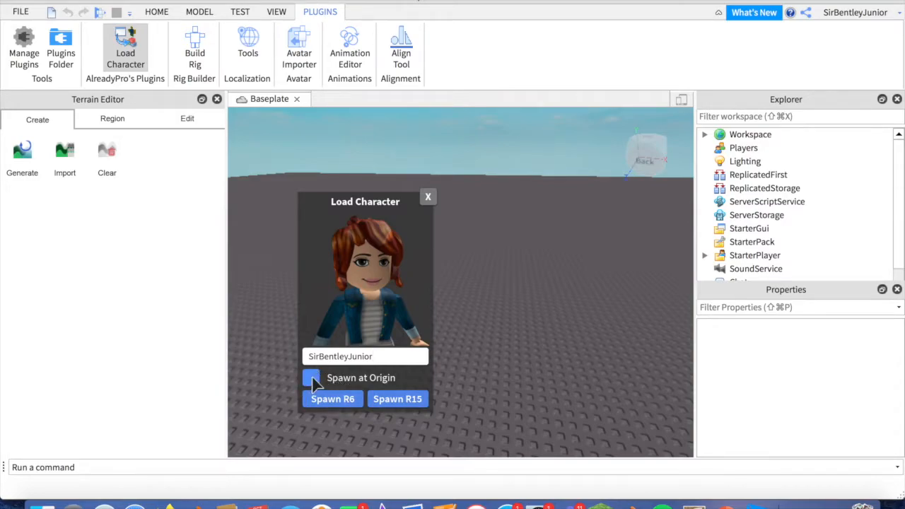
pyautogui.click(310, 377)
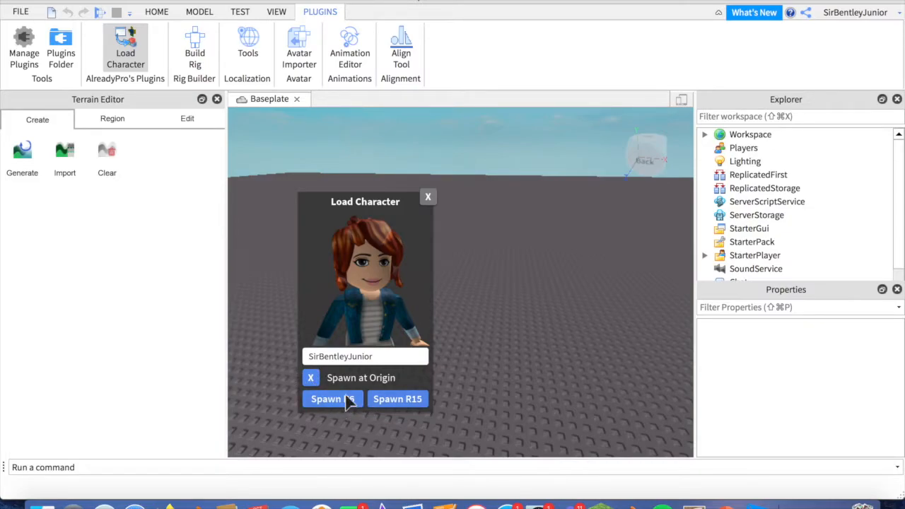
# Step: Spawn the avatar as an R6 model and expand its parts in Explorer
pyautogui.click(332, 399)
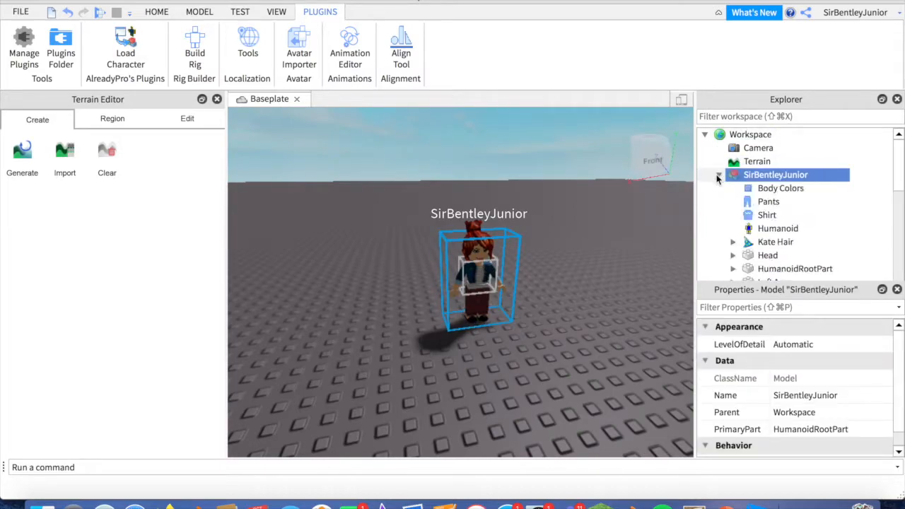
pyautogui.click(718, 175)
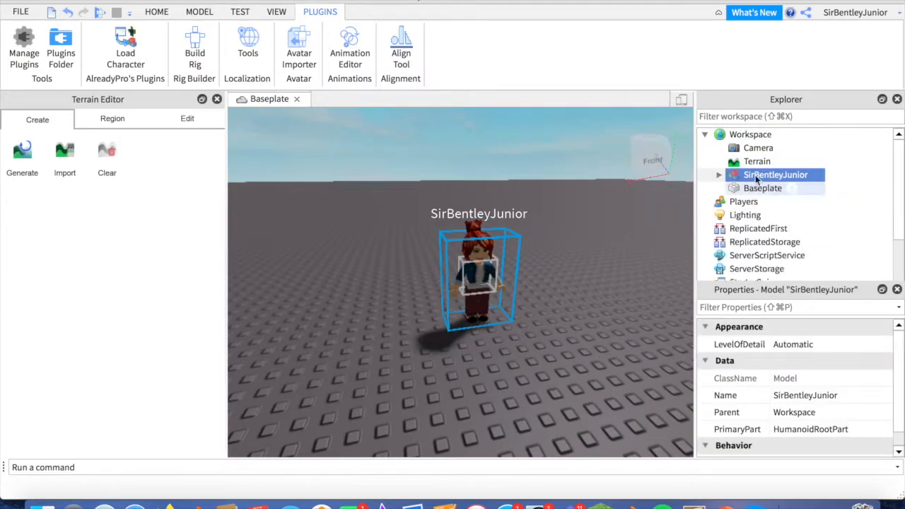
pyautogui.moveTo(756, 161)
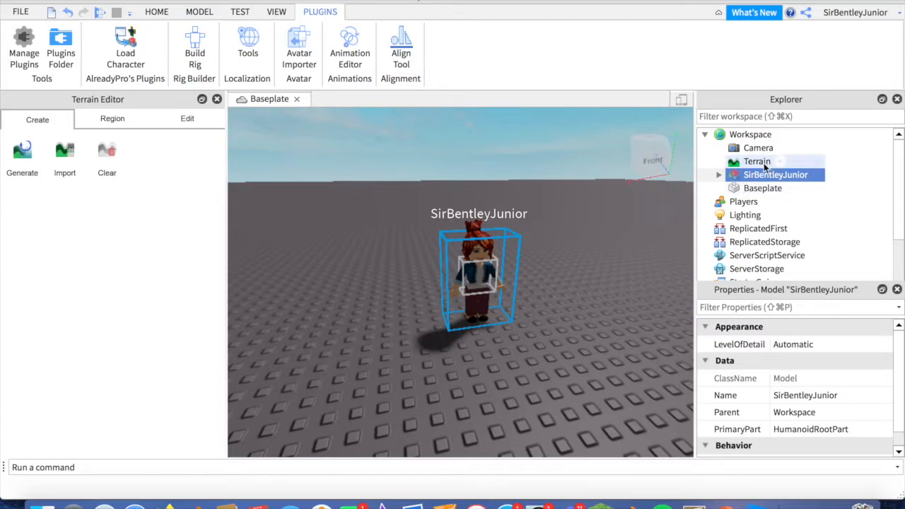
pyautogui.click(719, 175)
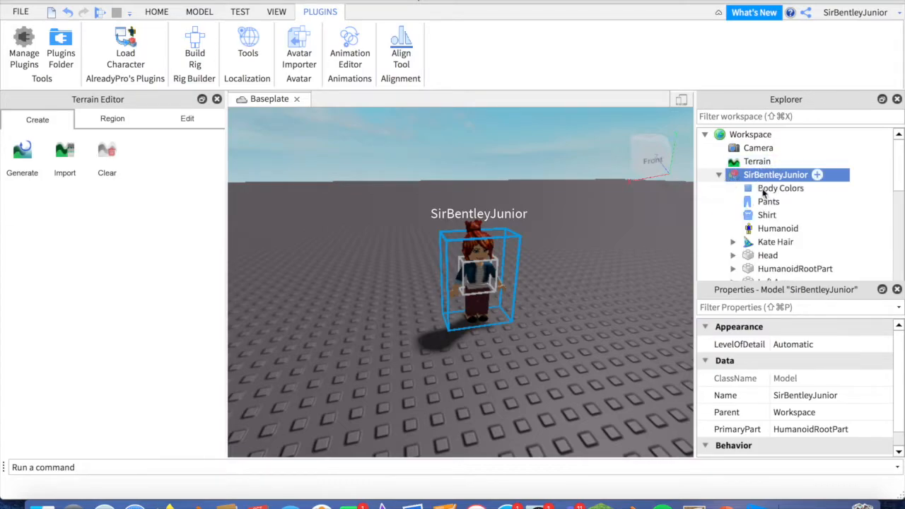
pyautogui.moveTo(774, 162)
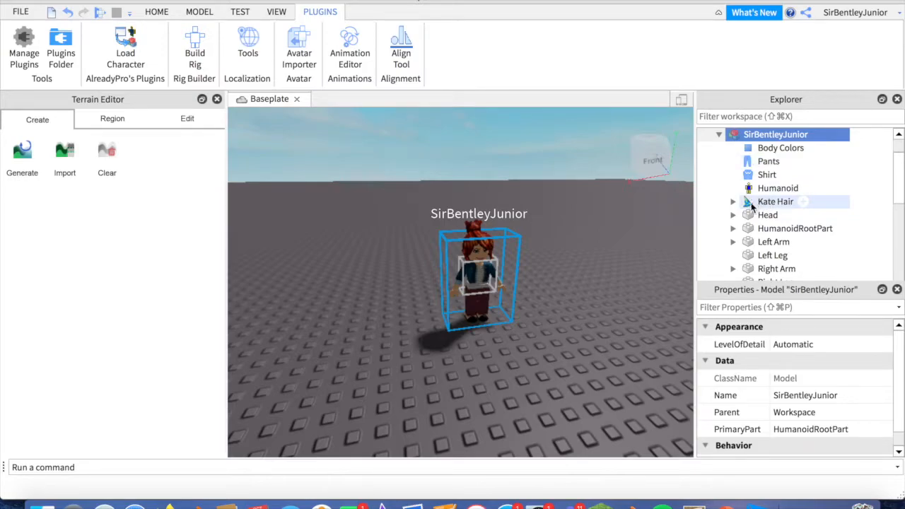
pyautogui.moveTo(776, 208)
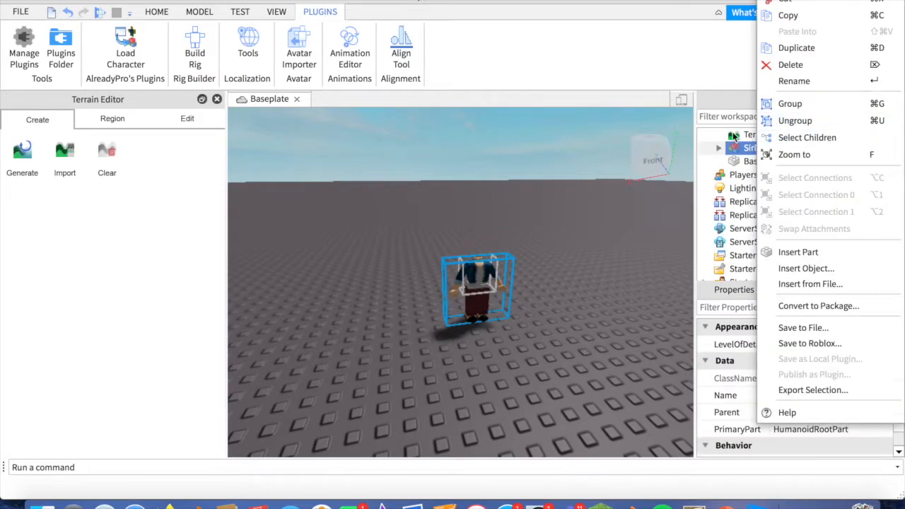
pyautogui.moveTo(813, 389)
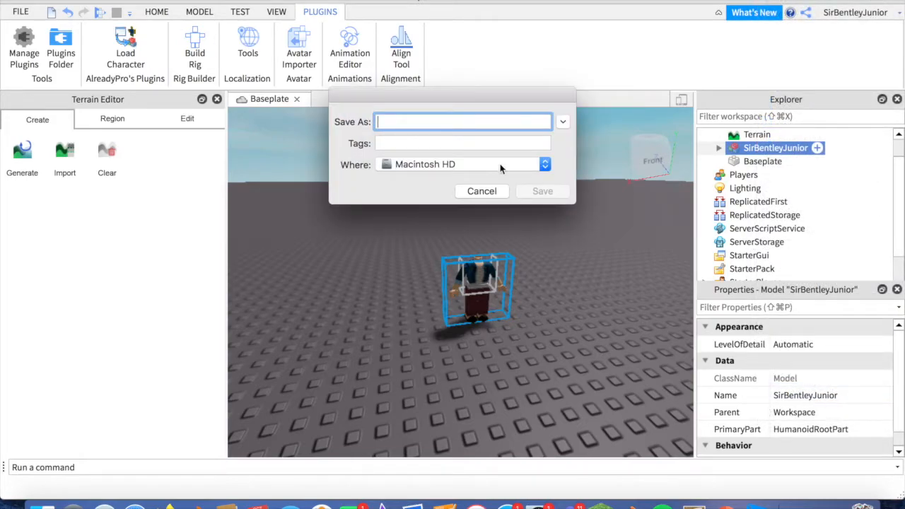
# Step: Export the avatar model to the Desktop as 'Me body!', then remove it
pyautogui.click(544, 164)
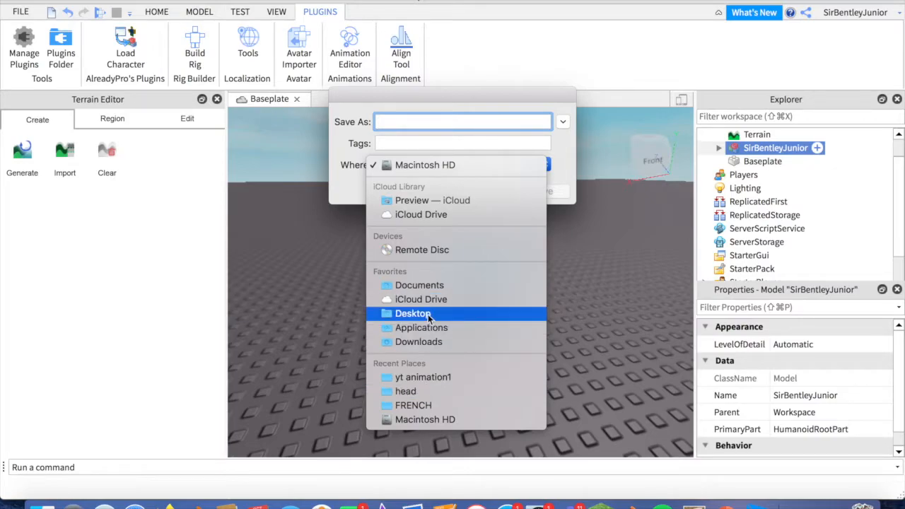
pyautogui.click(412, 313)
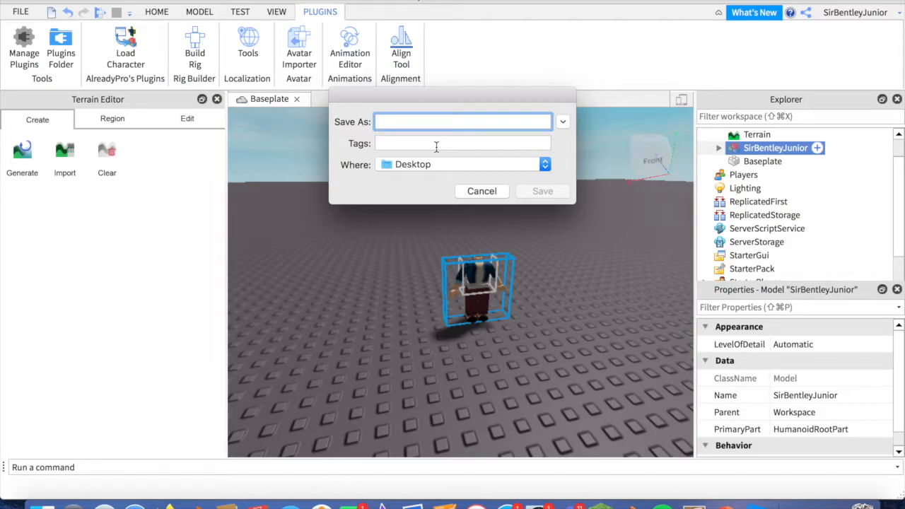
pyautogui.write('Me')
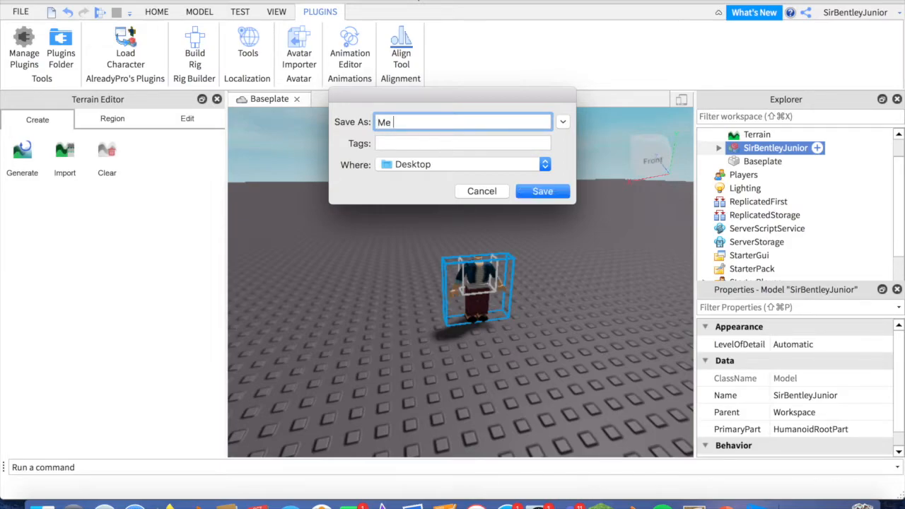
pyautogui.write('body')
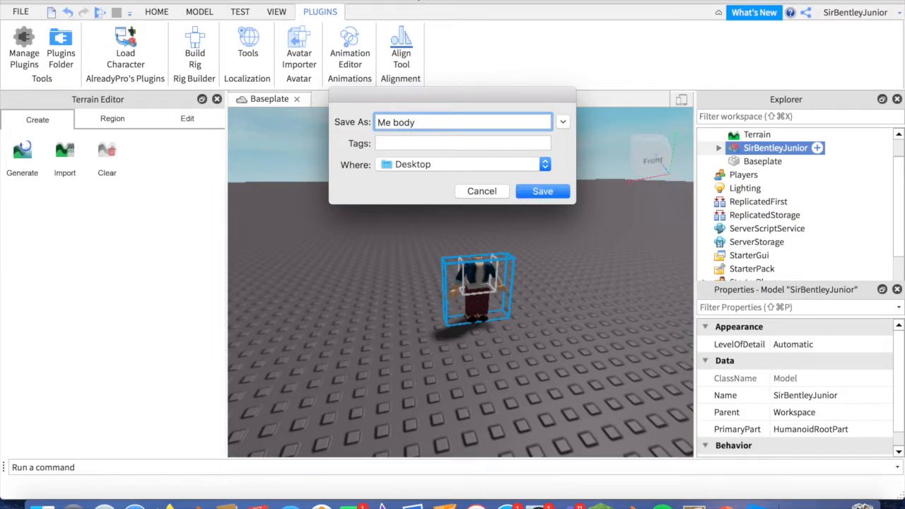
pyautogui.write('!')
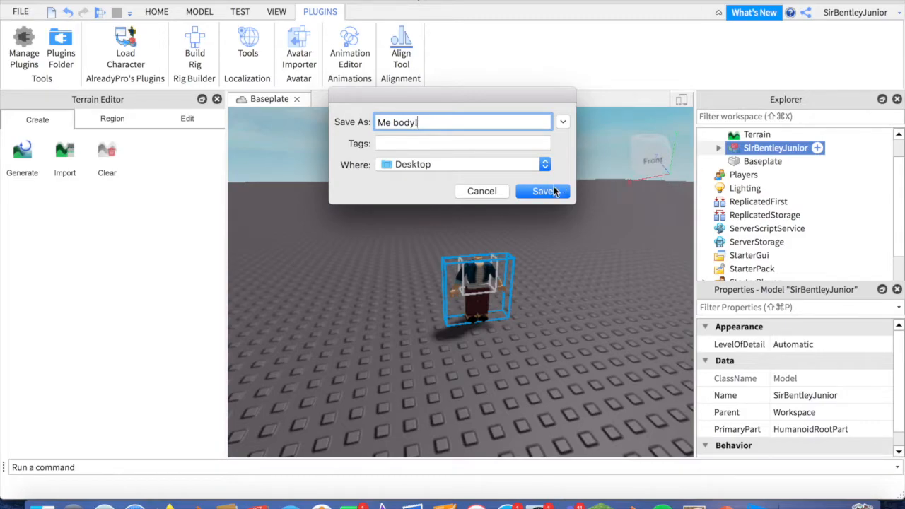
pyautogui.click(543, 191)
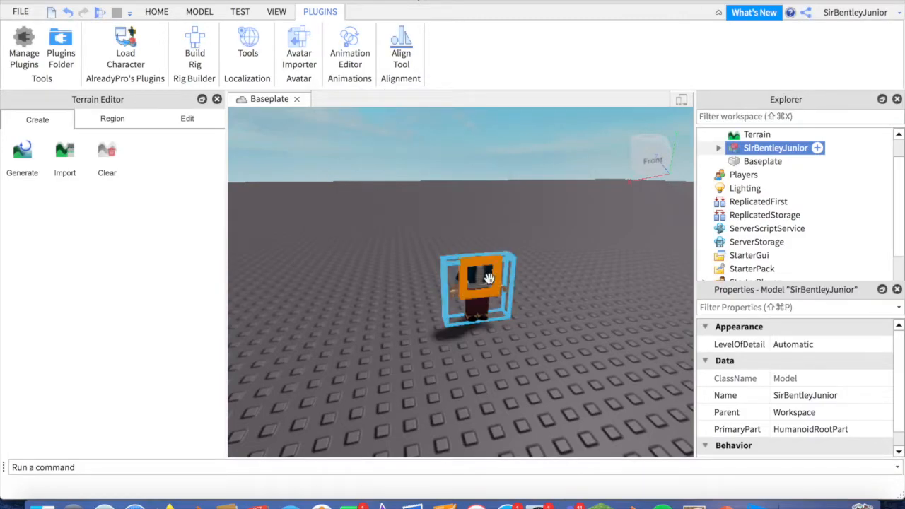
pyautogui.click(719, 134)
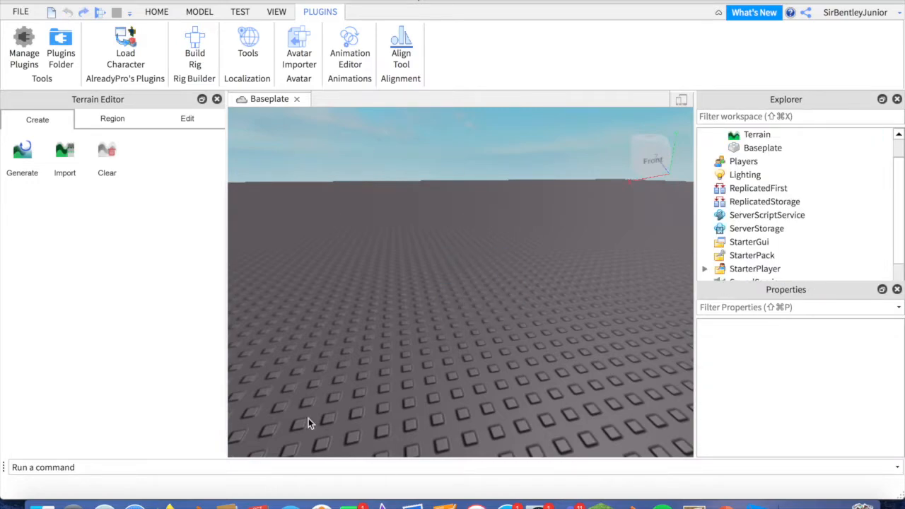
# Step: Respawn the avatar and delete its arms, legs and torso, keeping head and hair
pyautogui.click(125, 53)
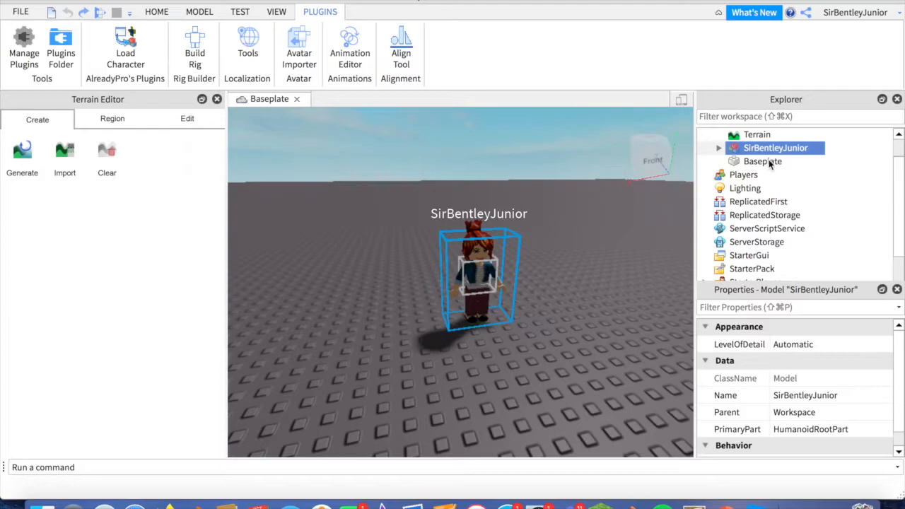
pyautogui.click(717, 148)
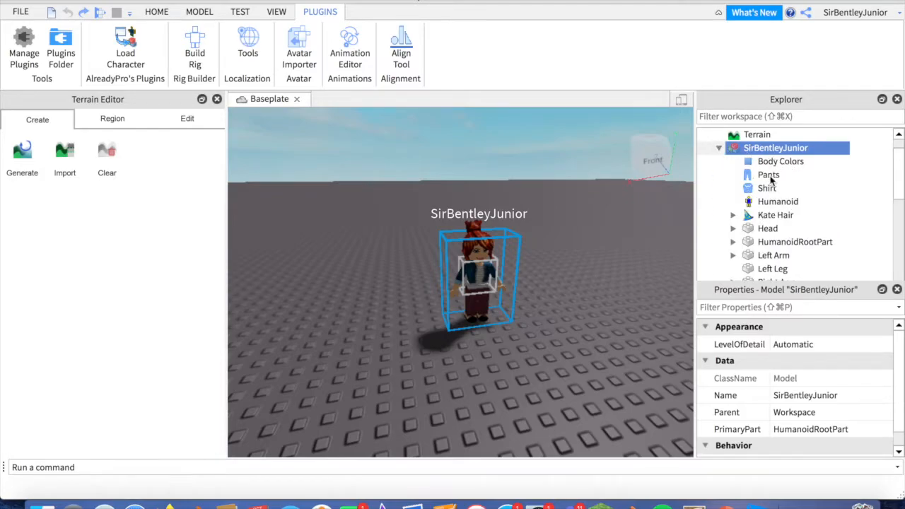
pyautogui.moveTo(833, 154)
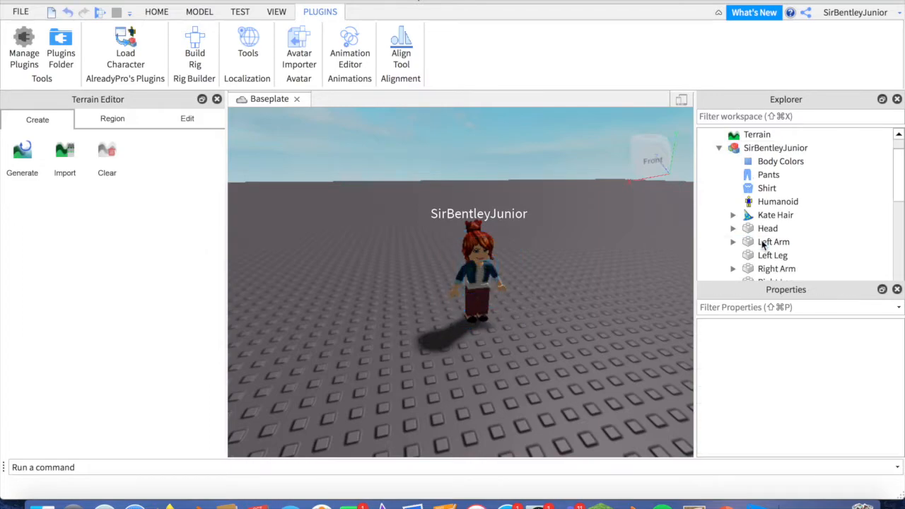
pyautogui.click(774, 241)
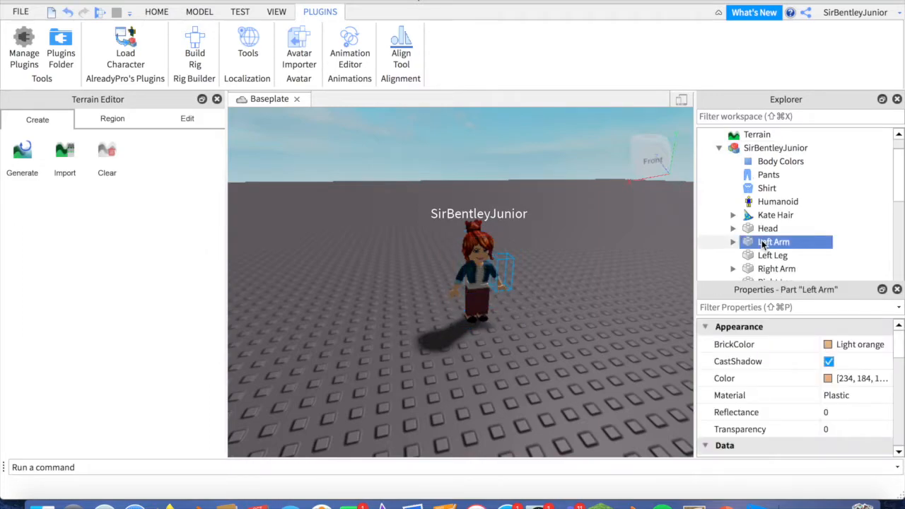
pyautogui.click(772, 241)
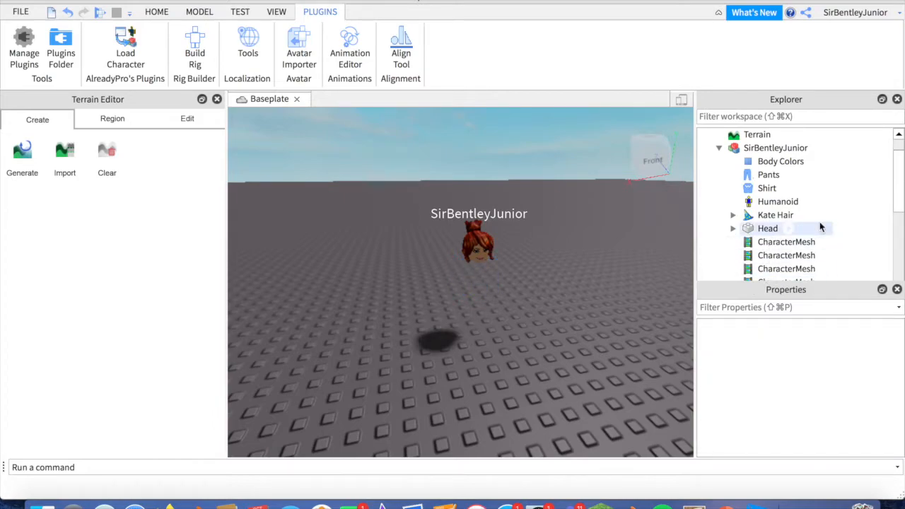
pyautogui.scroll(-3)
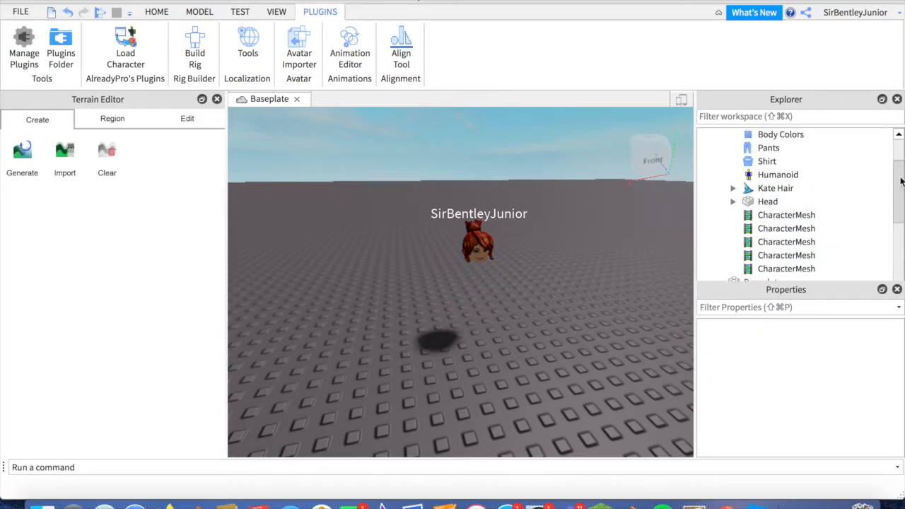
pyautogui.scroll(3)
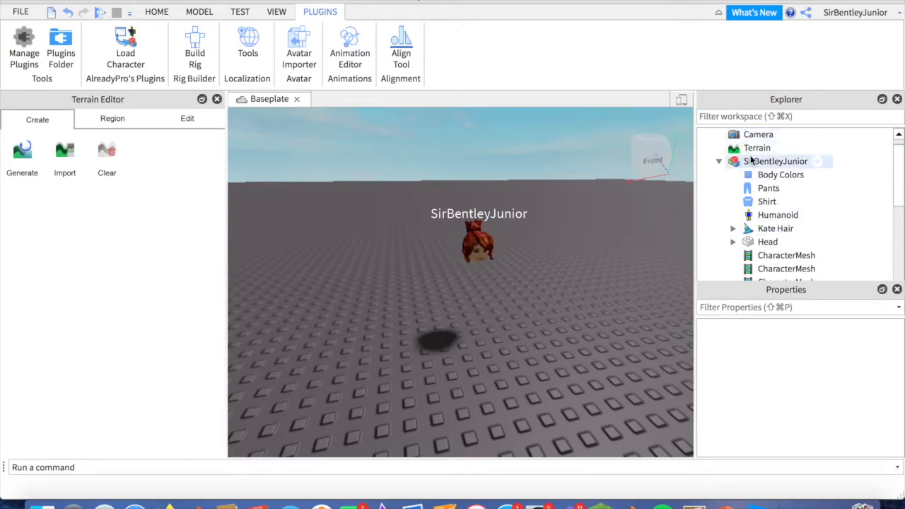
# Step: Export the head-only avatar, browsing into the Desktop's head folder
pyautogui.rightClick(776, 161)
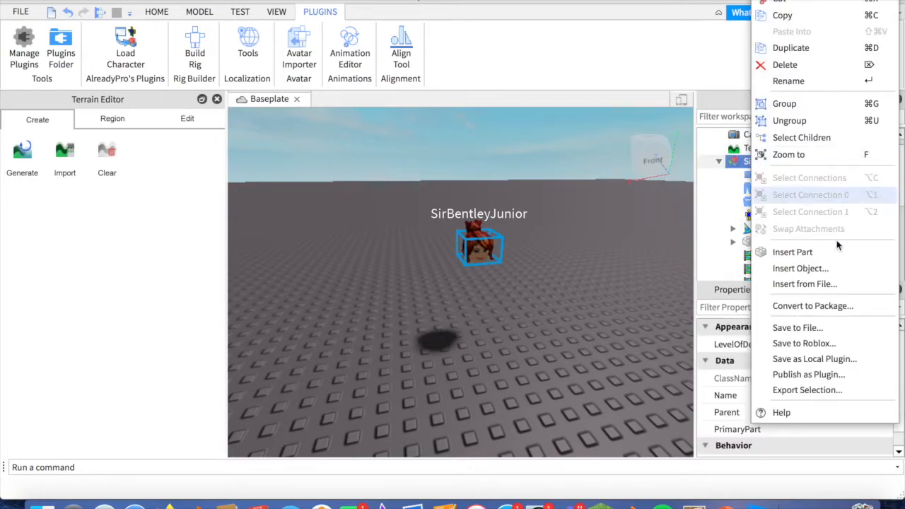
pyautogui.click(798, 328)
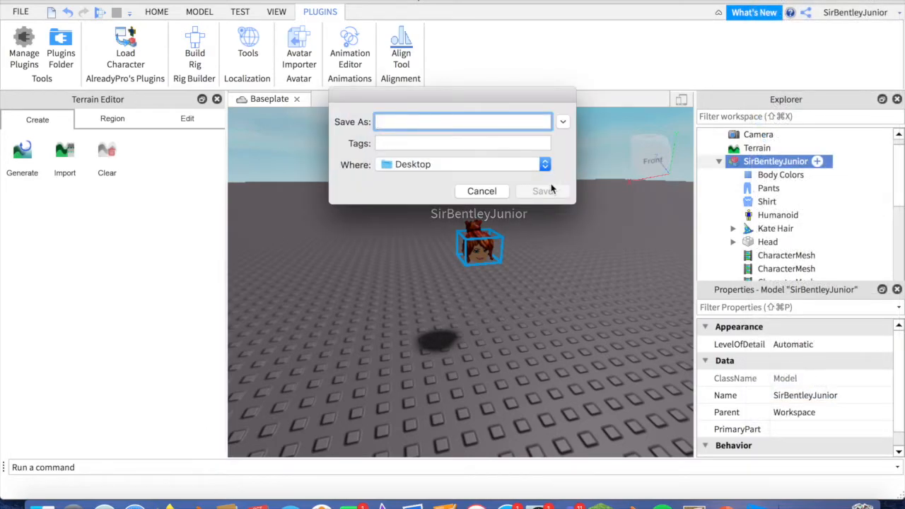
pyautogui.click(563, 121)
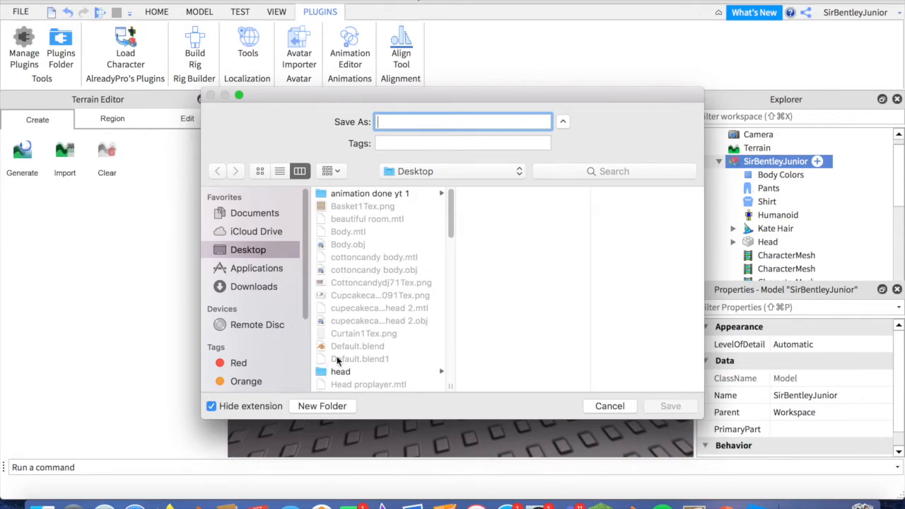
pyautogui.scroll(-3)
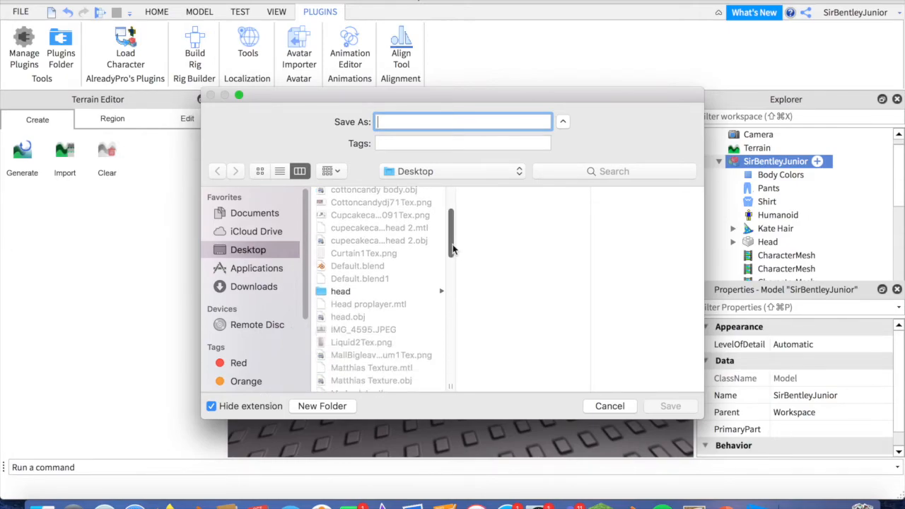
pyautogui.click(340, 290)
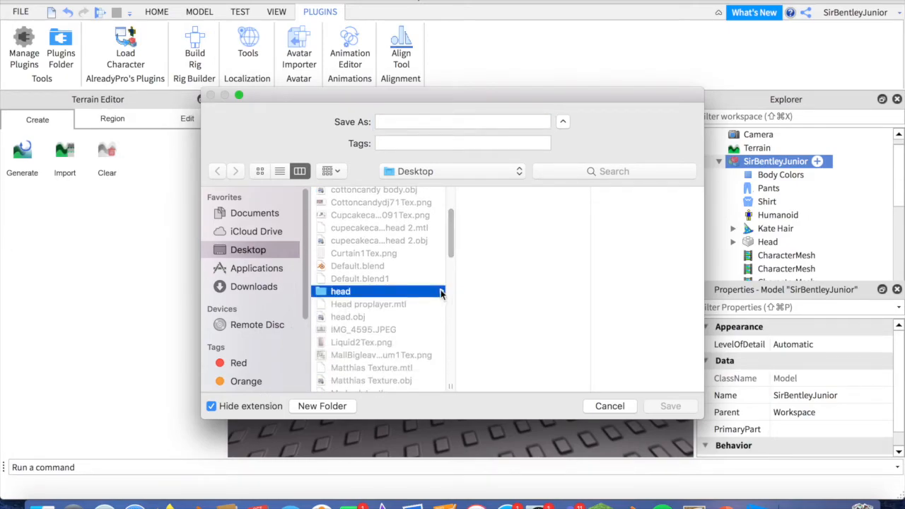
pyautogui.doubleClick(340, 292)
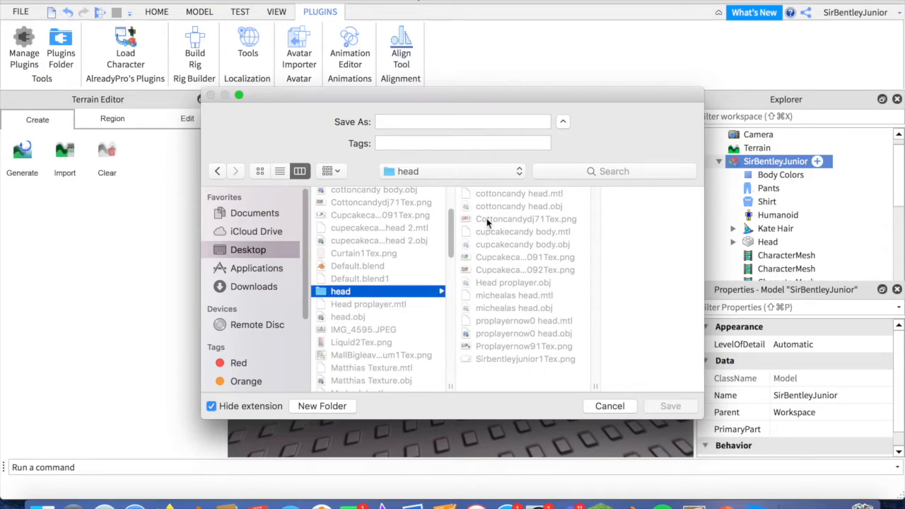
pyautogui.moveTo(418, 264)
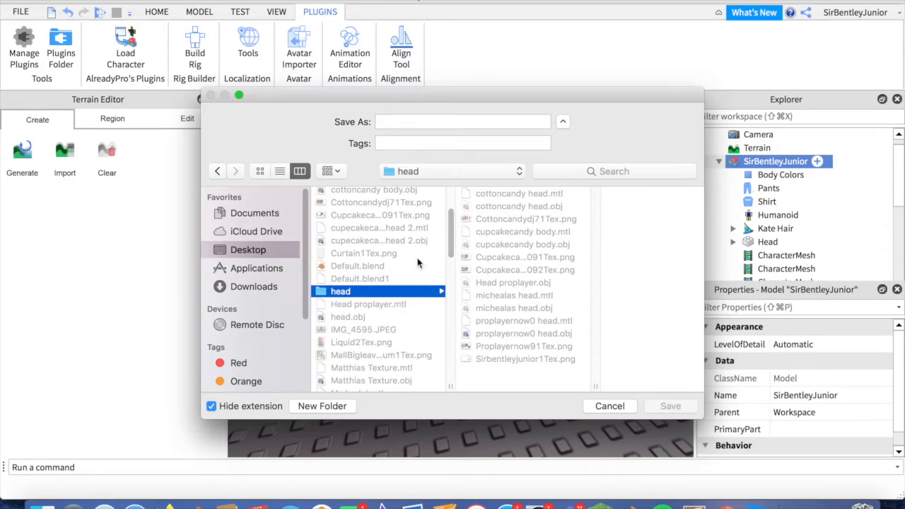
pyautogui.moveTo(493, 284)
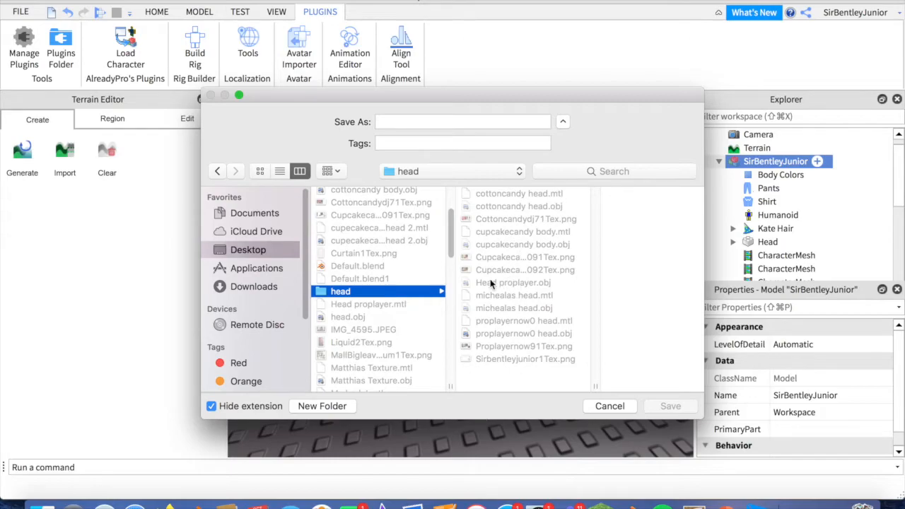
pyautogui.moveTo(387, 174)
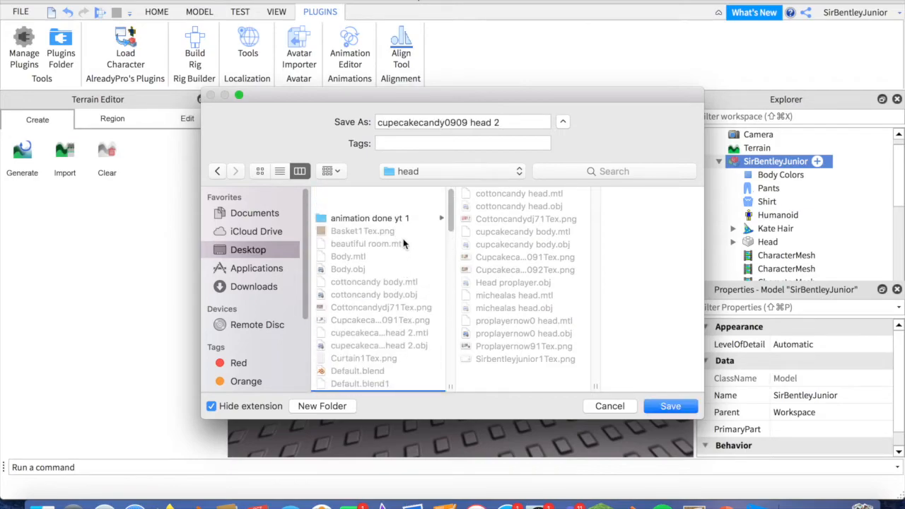
# Step: Create a 'tutoial head' folder inside the head folder as the export destination
pyautogui.click(322, 406)
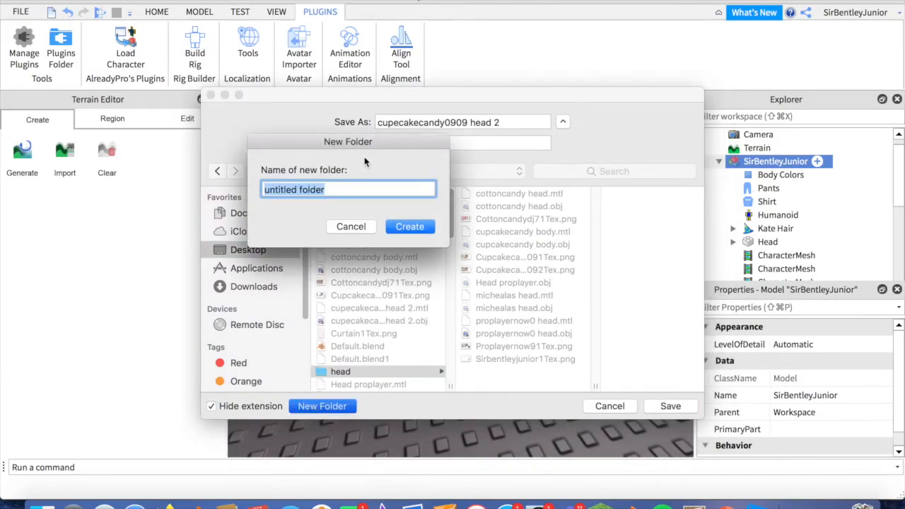
pyautogui.write('tutoial')
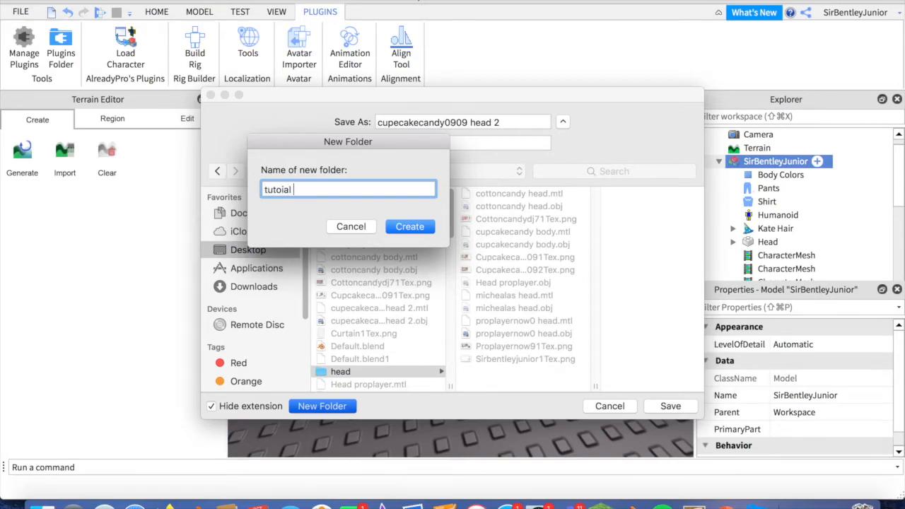
pyautogui.click(409, 226)
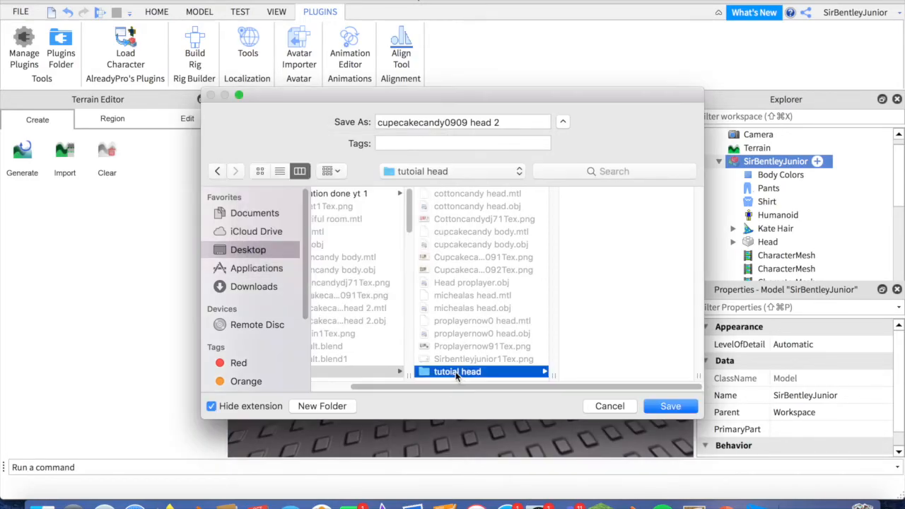
pyautogui.moveTo(495, 333)
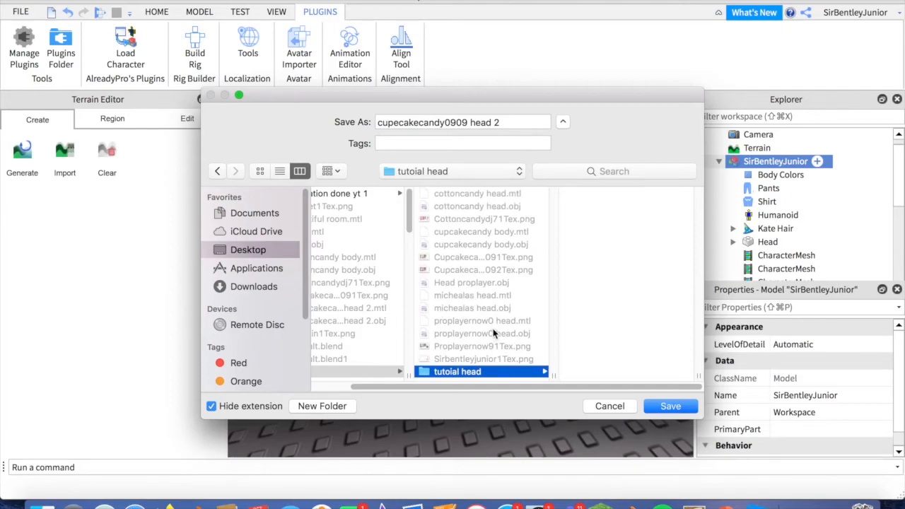
pyautogui.moveTo(419, 232)
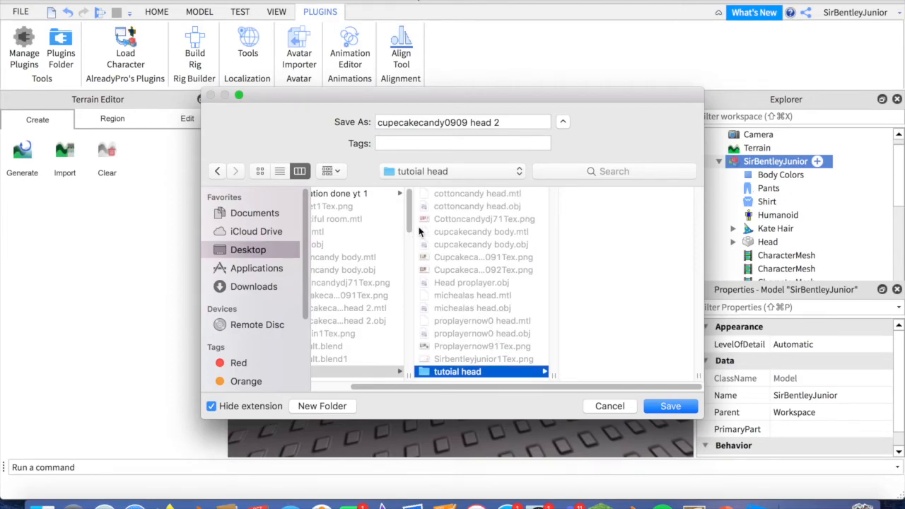
pyautogui.moveTo(466, 363)
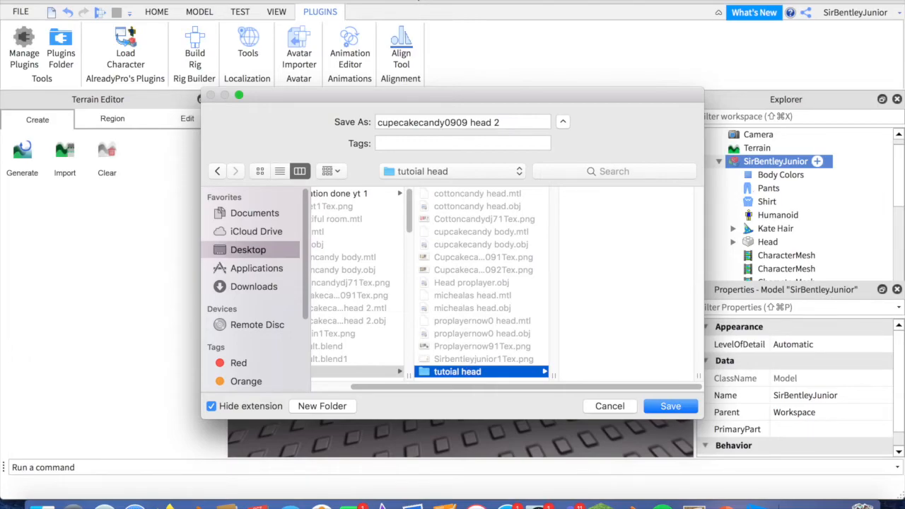
pyautogui.moveTo(484, 372)
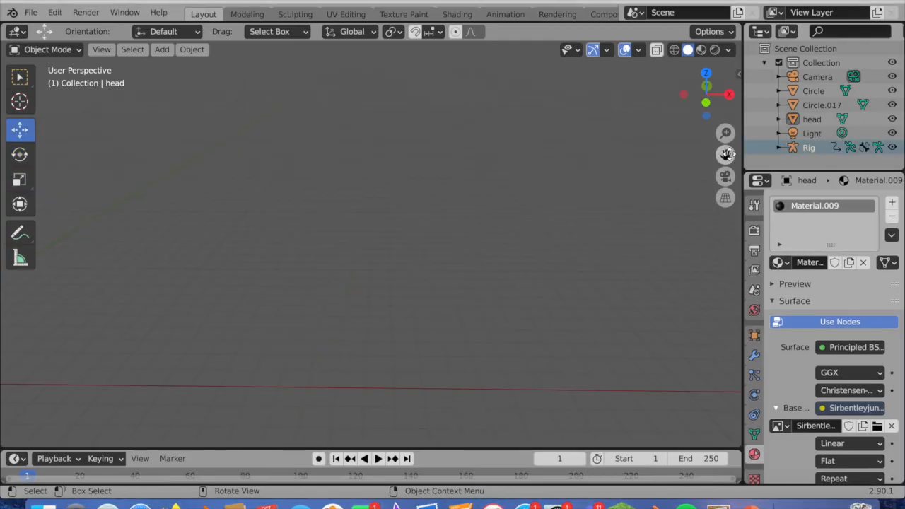
pyautogui.moveTo(725, 153)
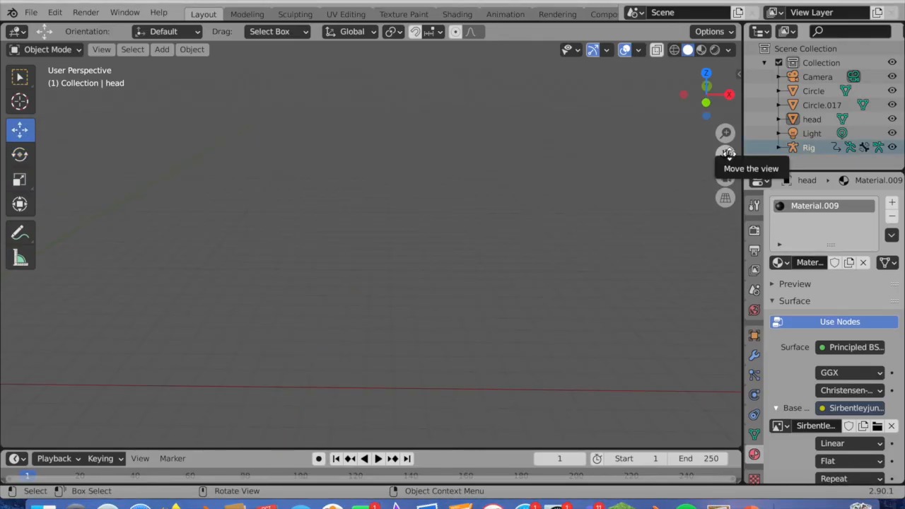